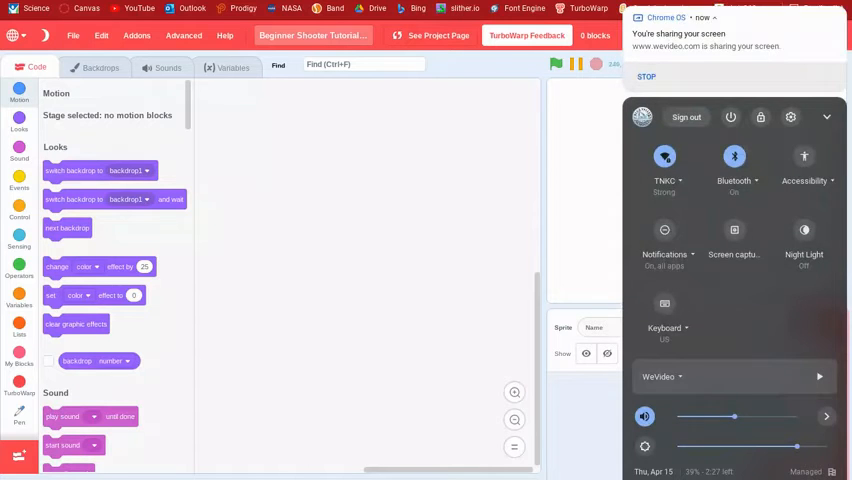
Dismiss the ChromeOS quick settings, glance at Events blocks, and open the stage backdrop editor.
click(363, 130)
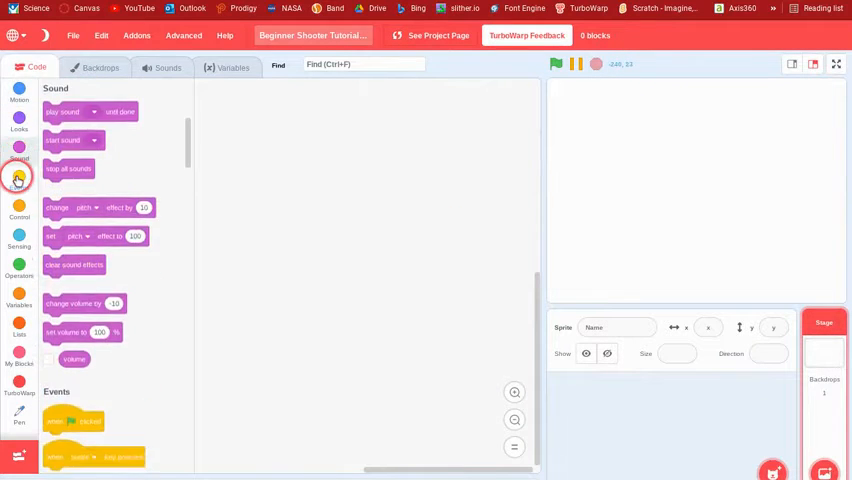
click(19, 180)
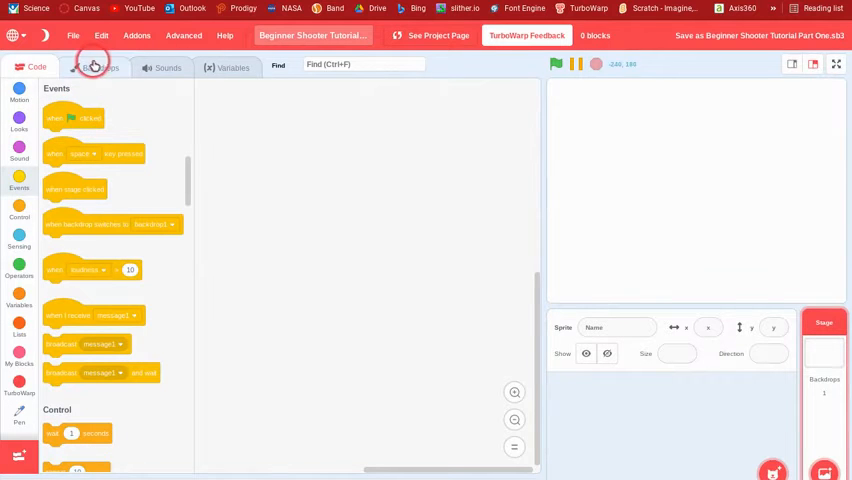
click(97, 67)
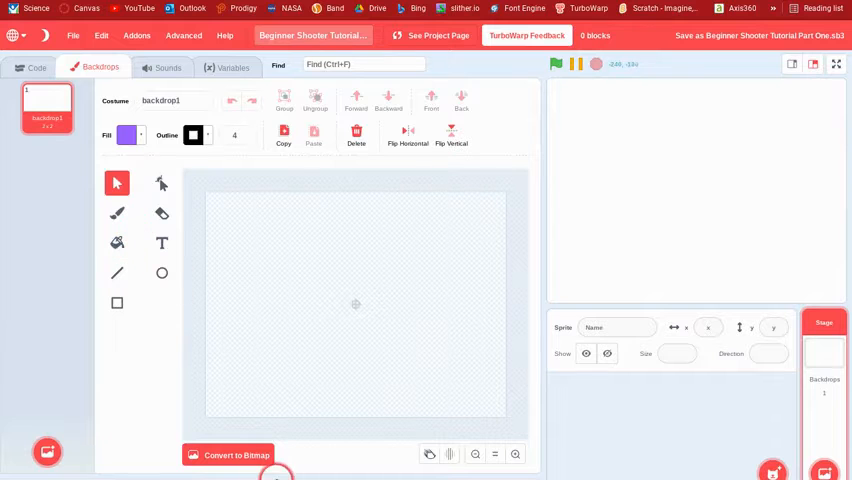
Convert backdrop1 to bitmap and set a dark fill colour for the Fill bucket.
click(236, 455)
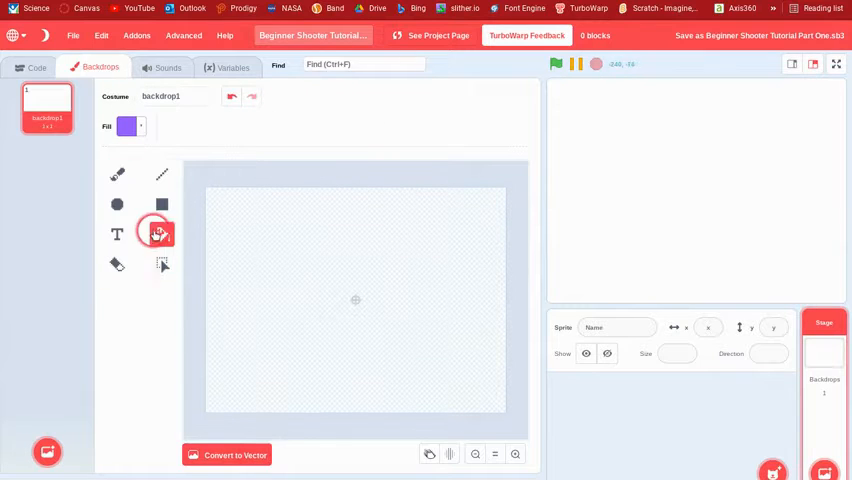
click(126, 126)
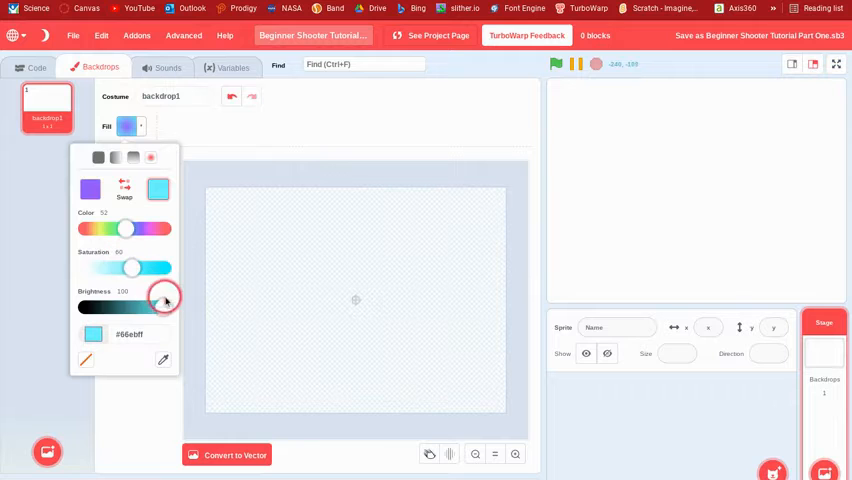
drag(165, 300, 120, 267)
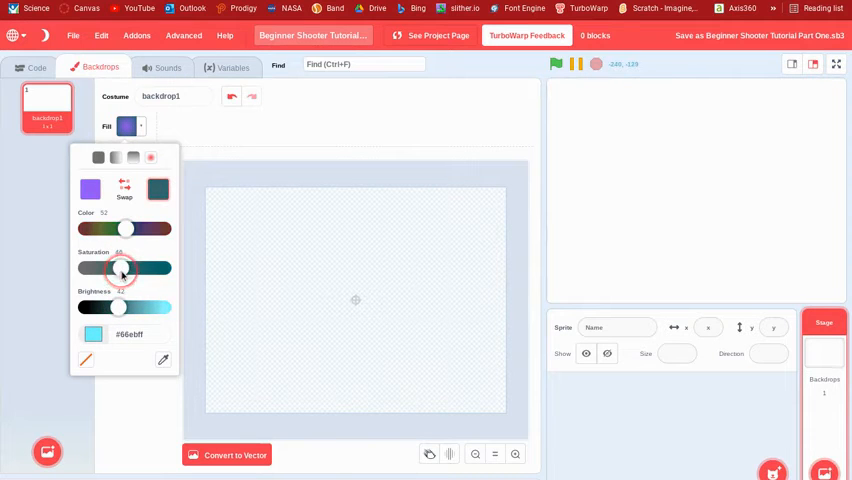
click(98, 158)
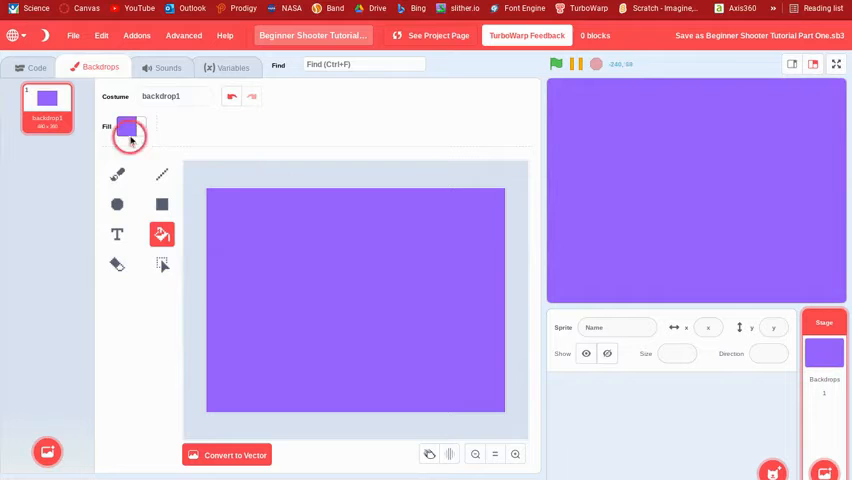
click(127, 127)
text(Pist)
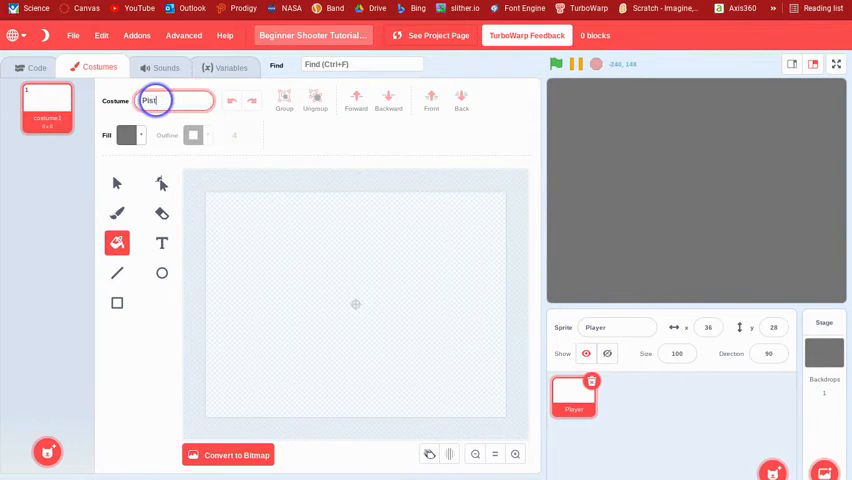
Rename the costume to Pistol and set a white fill with outline width 10.
text(ol)
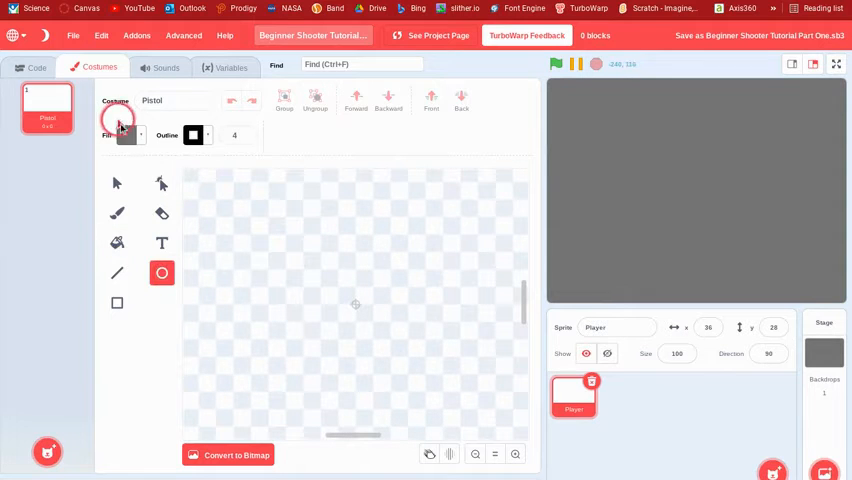
click(125, 135)
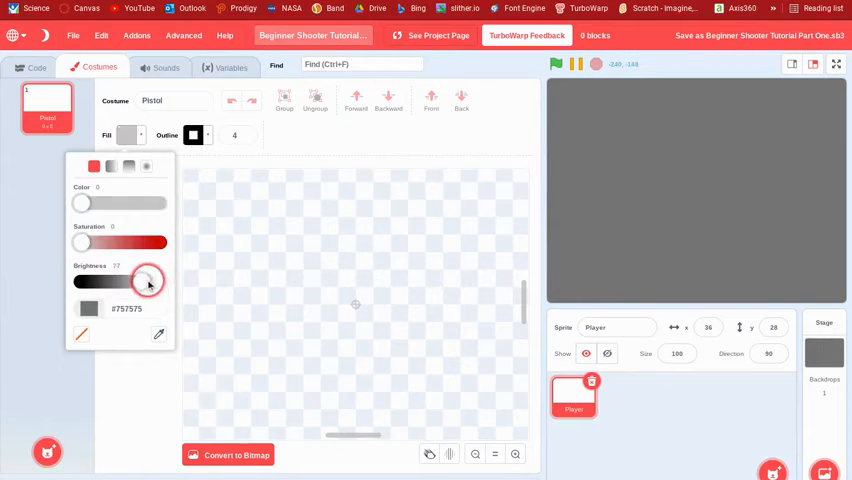
click(240, 133)
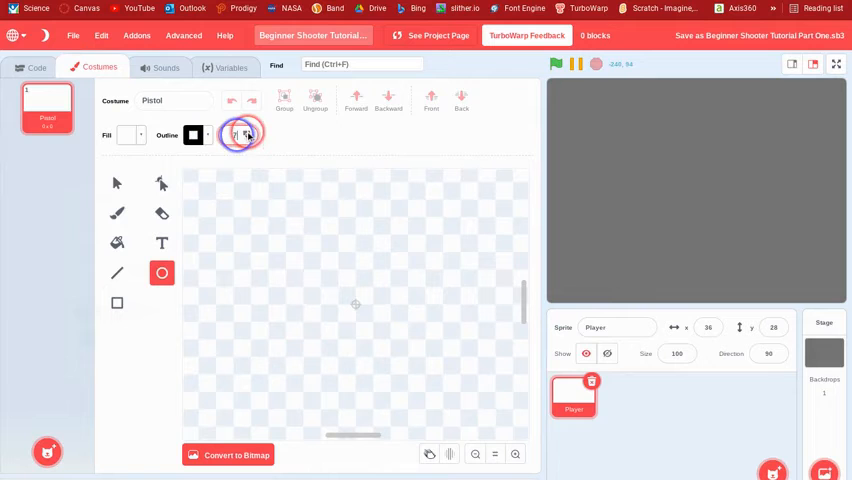
click(235, 135)
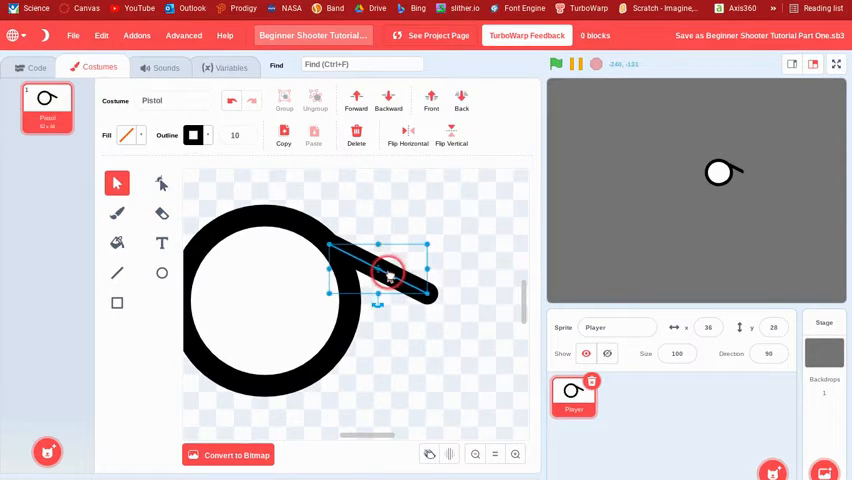
Copy the diagonal line, flip it vertically, and place the mirror below the circle.
drag(385, 275, 398, 298)
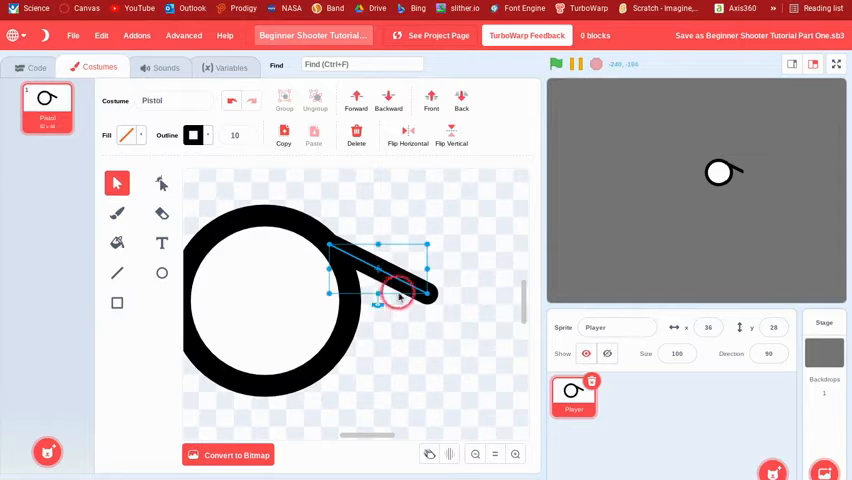
drag(400, 295, 380, 285)
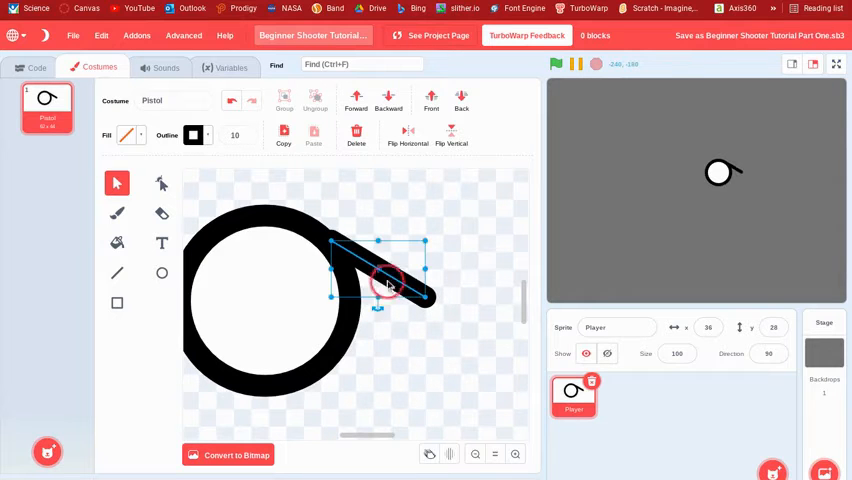
click(284, 131)
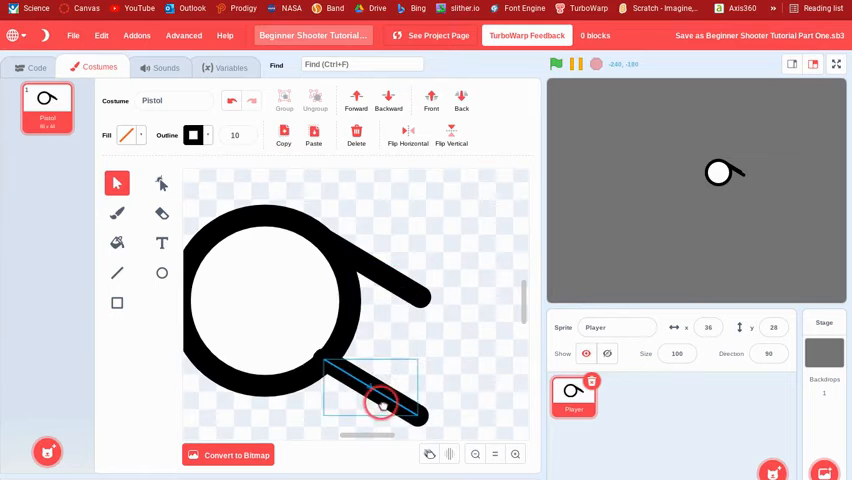
click(406, 135)
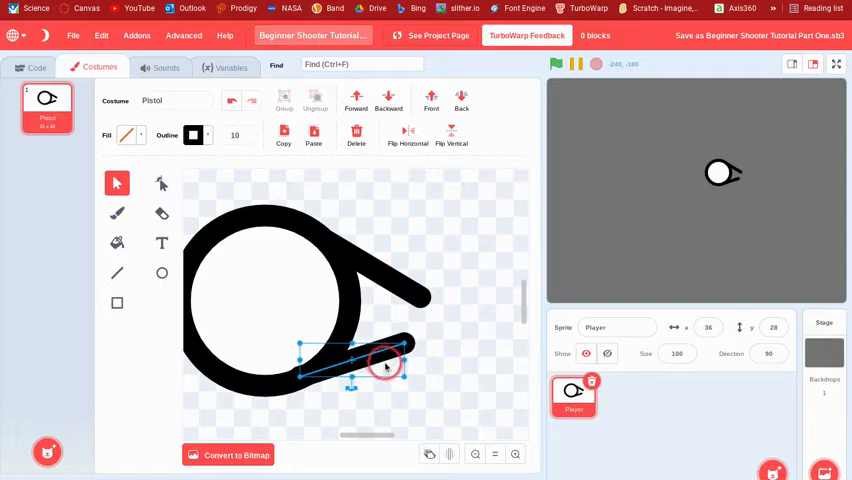
drag(385, 360, 425, 290)
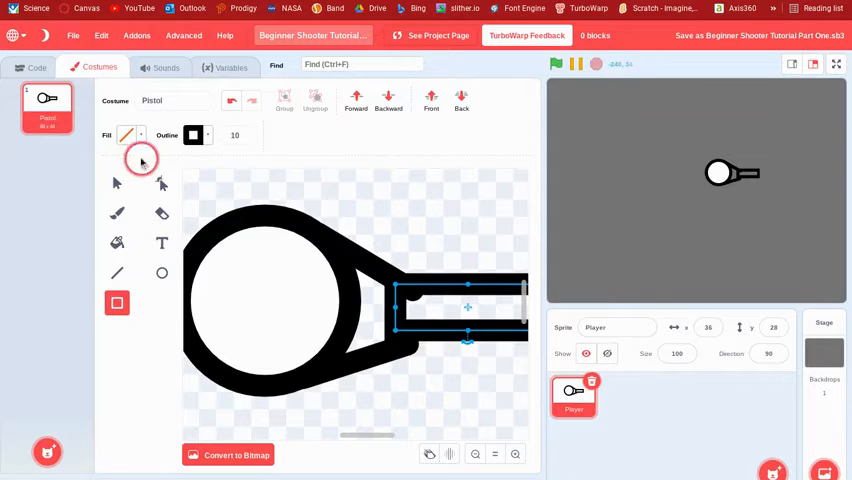
Fill the barrel rectangle dark grey and move it into place beside the lines.
click(127, 135)
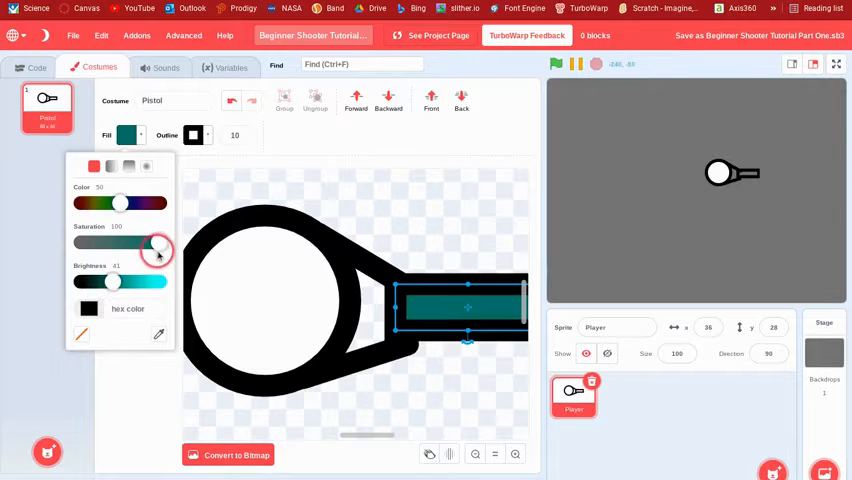
click(418, 240)
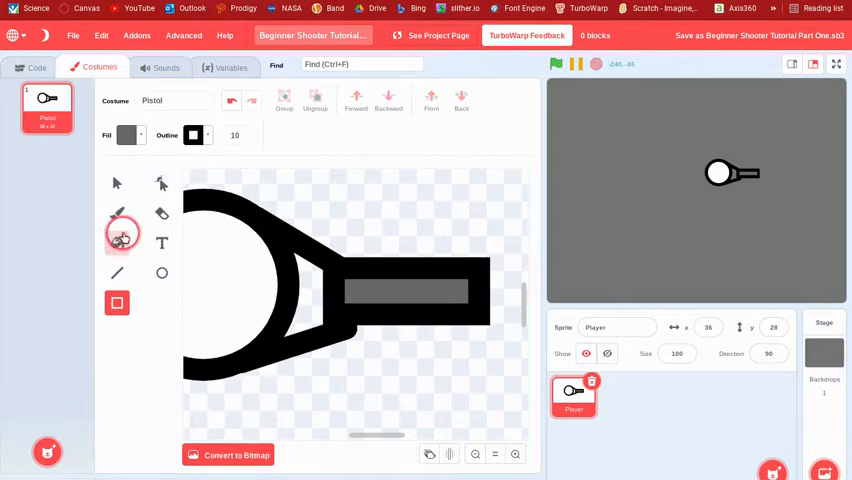
click(126, 135)
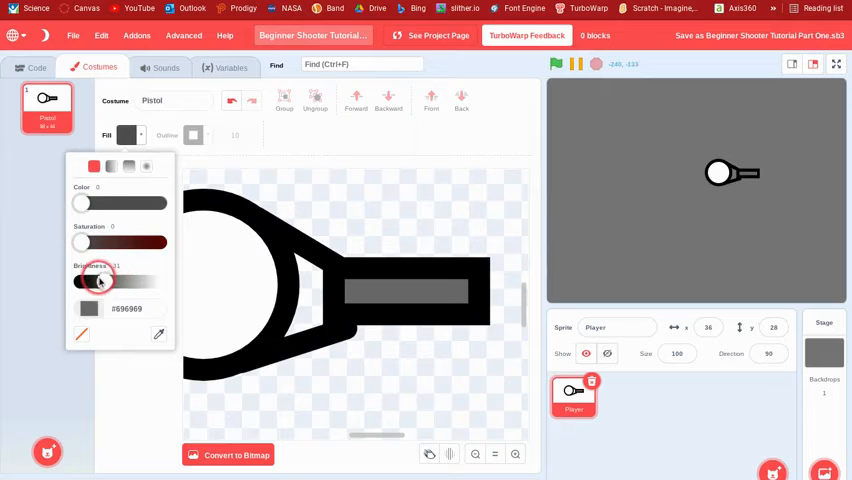
click(128, 186)
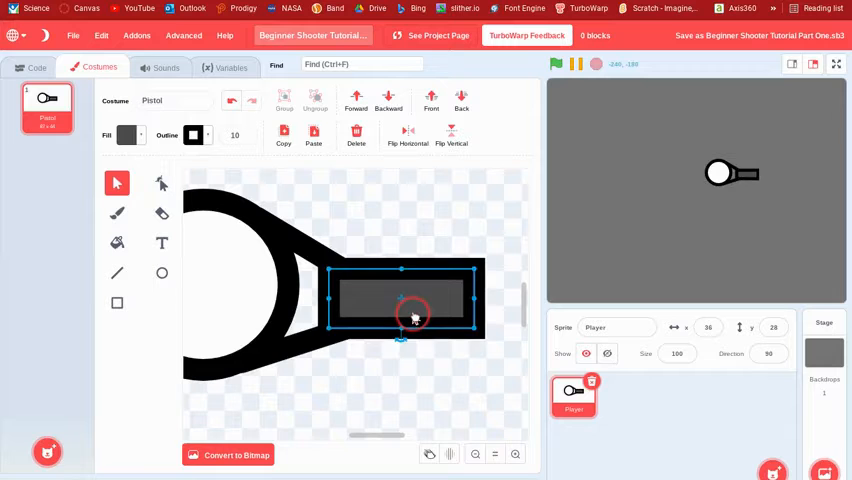
drag(413, 318, 405, 355)
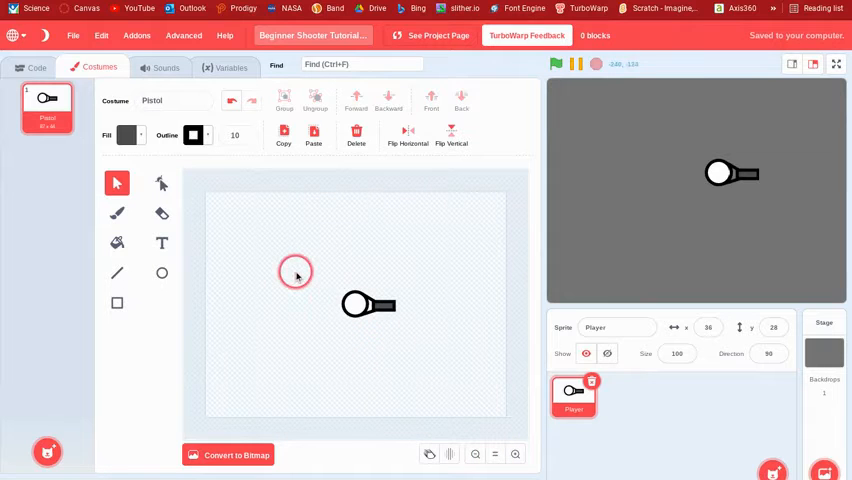
click(37, 67)
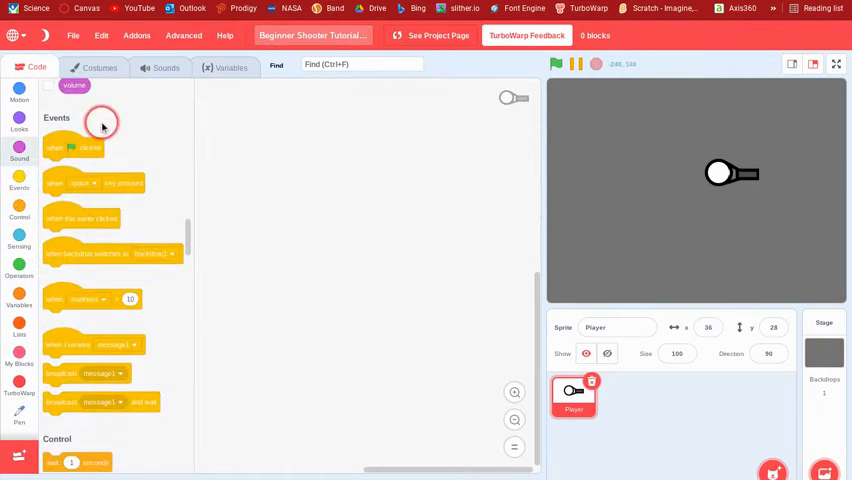
Build a green-flag Player script that sets the Pistol costume, goes to front, and shows.
click(19, 147)
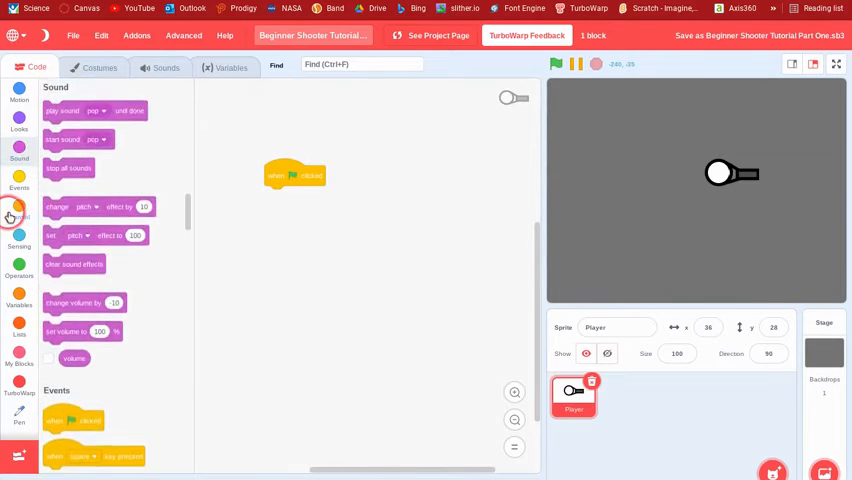
click(19, 128)
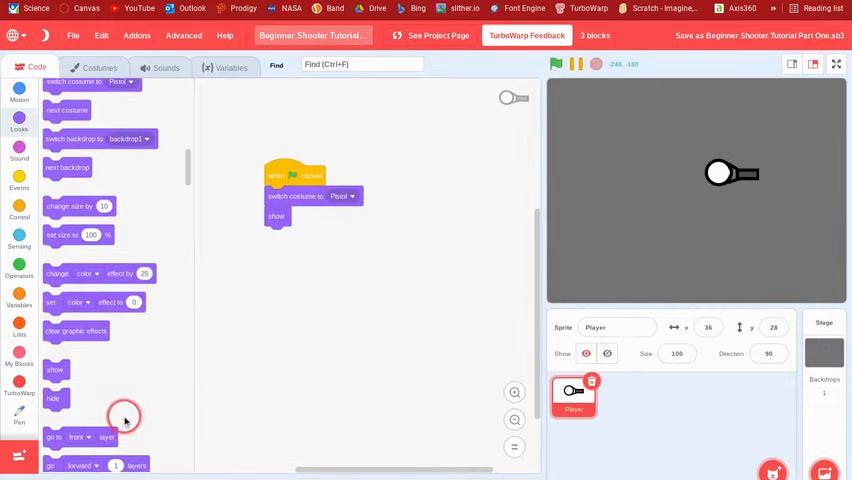
drag(80, 437, 282, 266)
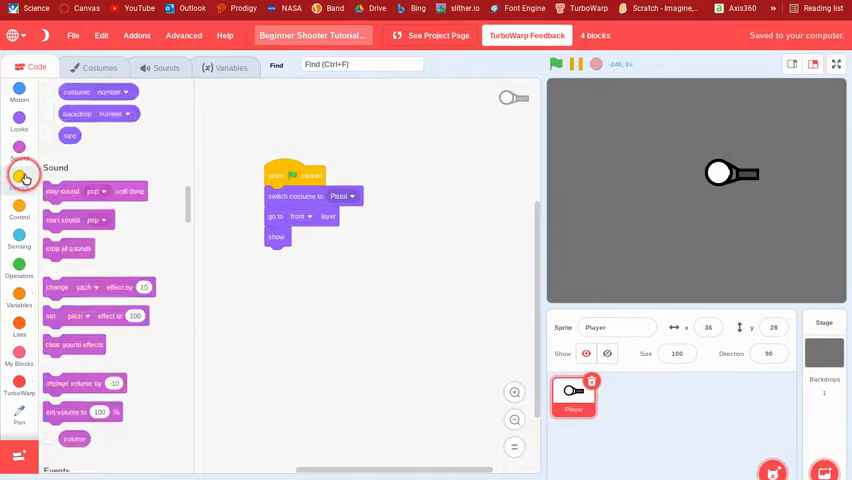
click(19, 205)
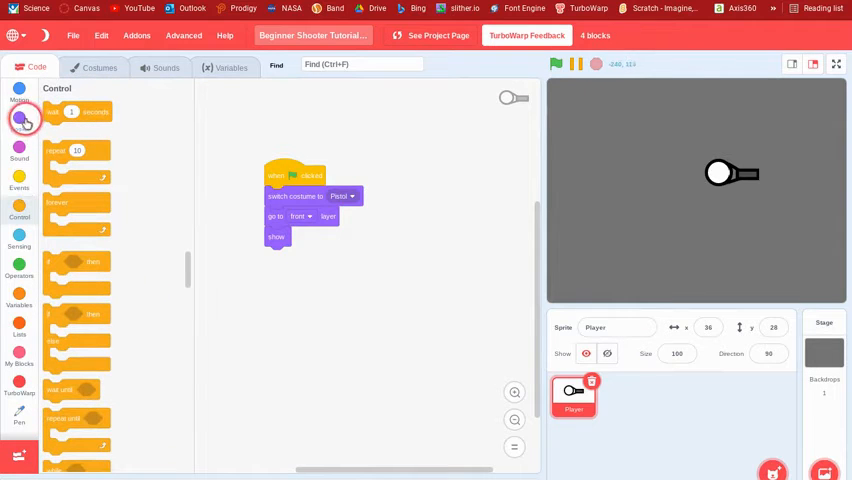
click(19, 137)
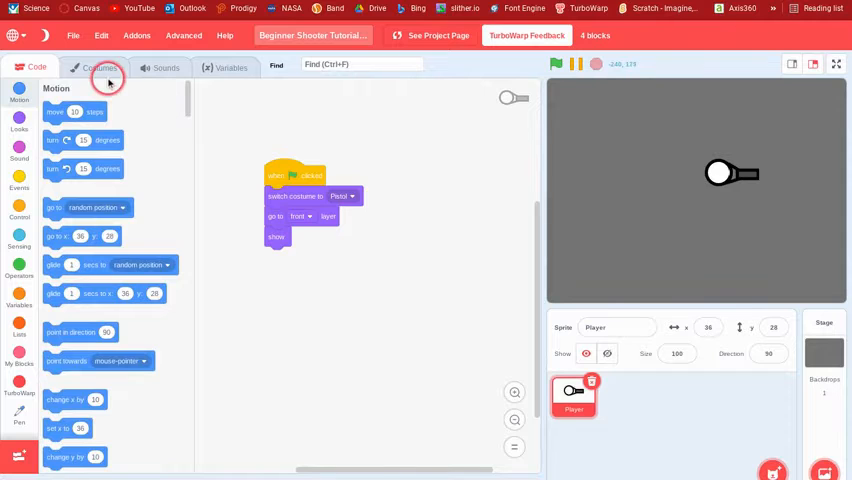
click(99, 67)
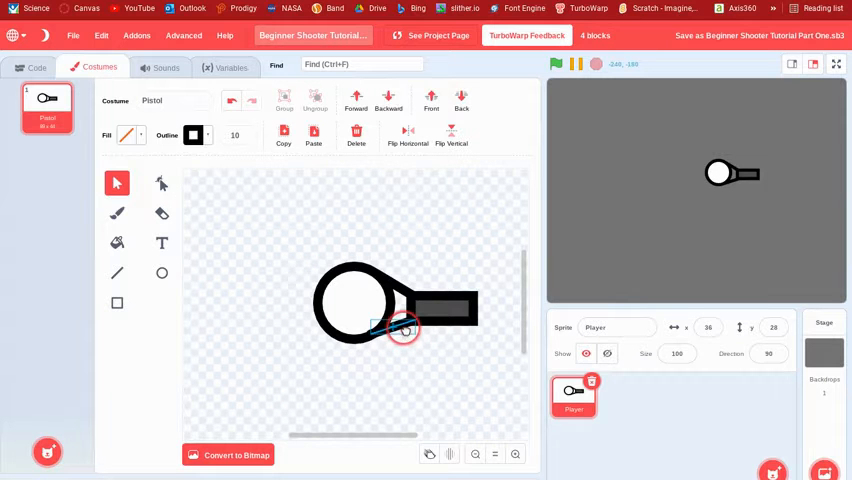
Select and nudge the grey barrel, lower connector line and grip circle into alignment.
click(435, 308)
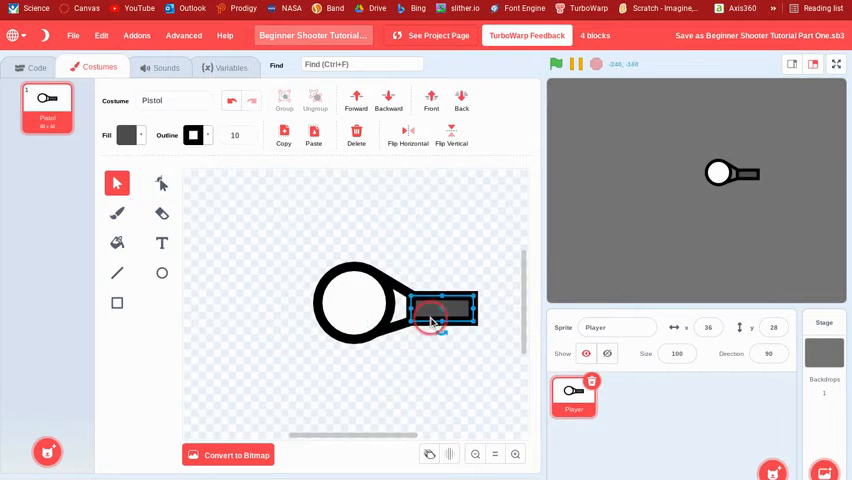
click(432, 347)
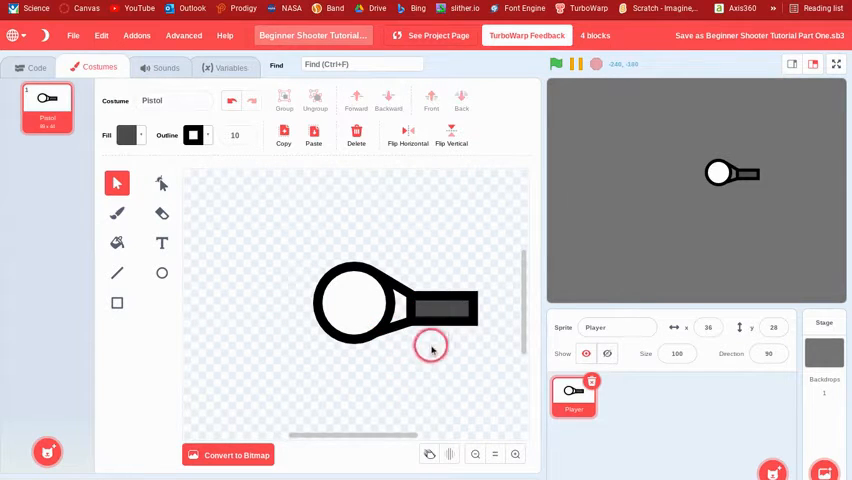
mouse_move(310, 389)
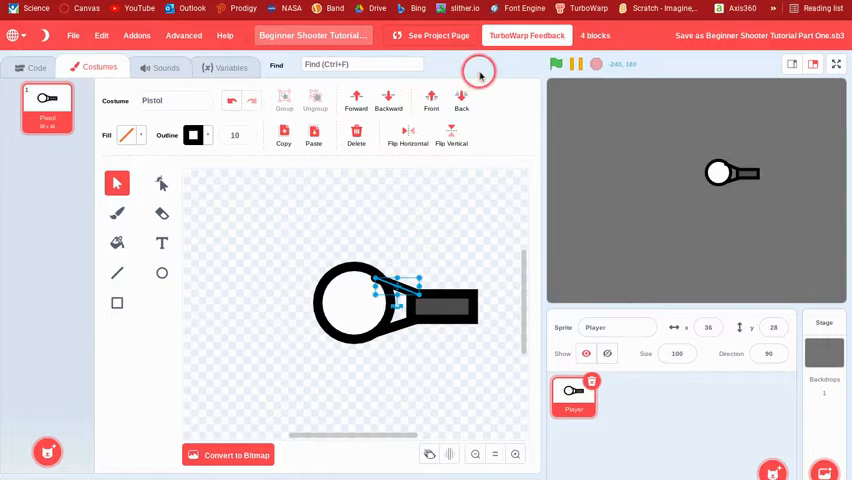
click(455, 315)
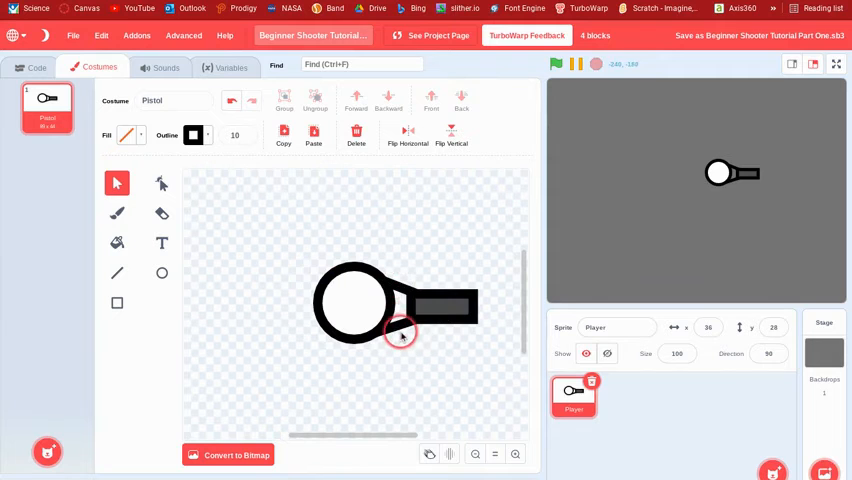
click(400, 335)
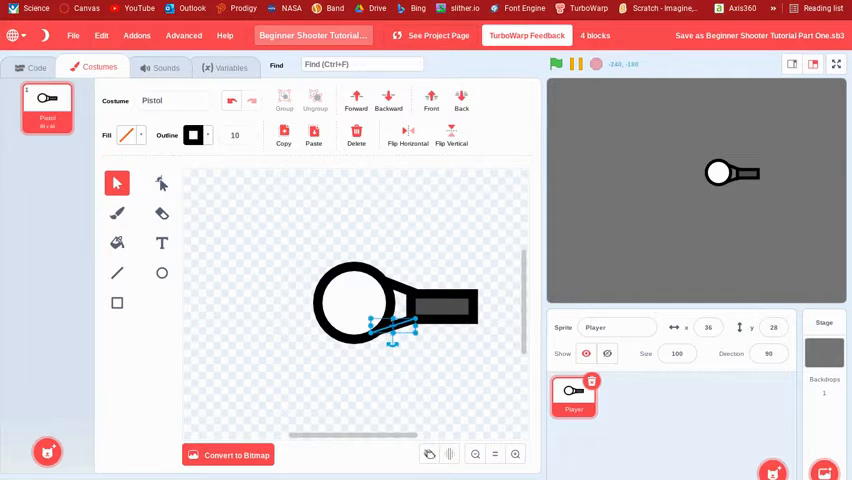
click(375, 375)
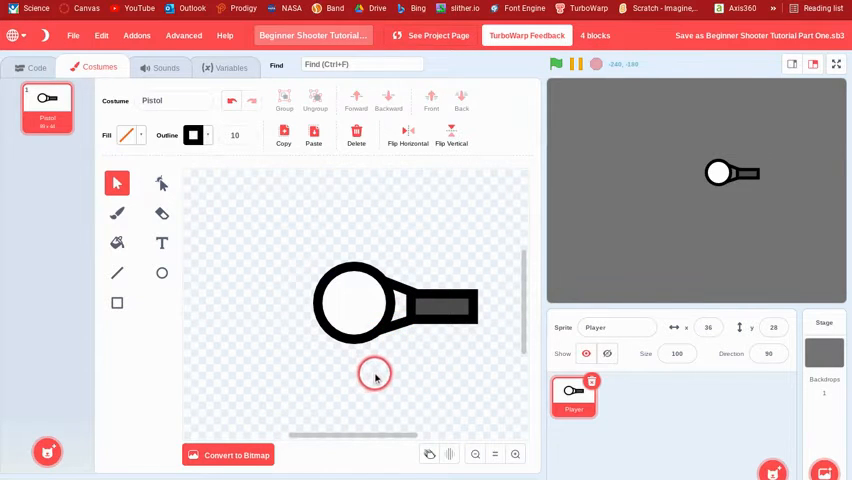
click(355, 300)
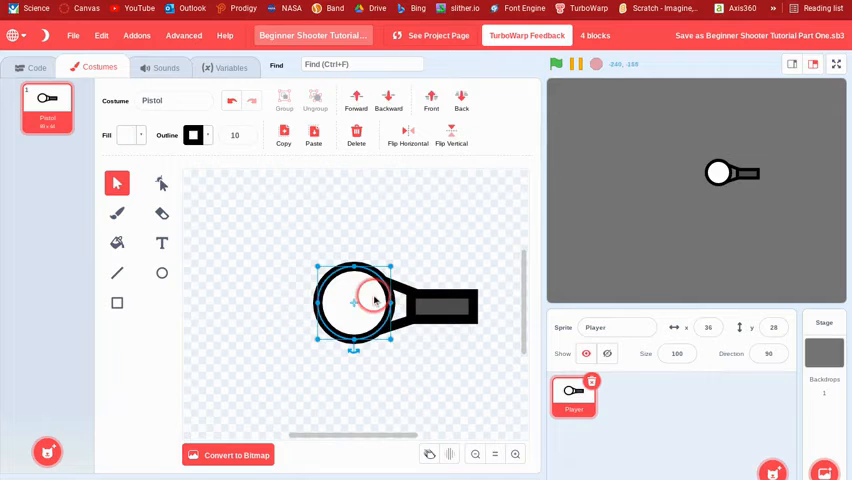
click(230, 195)
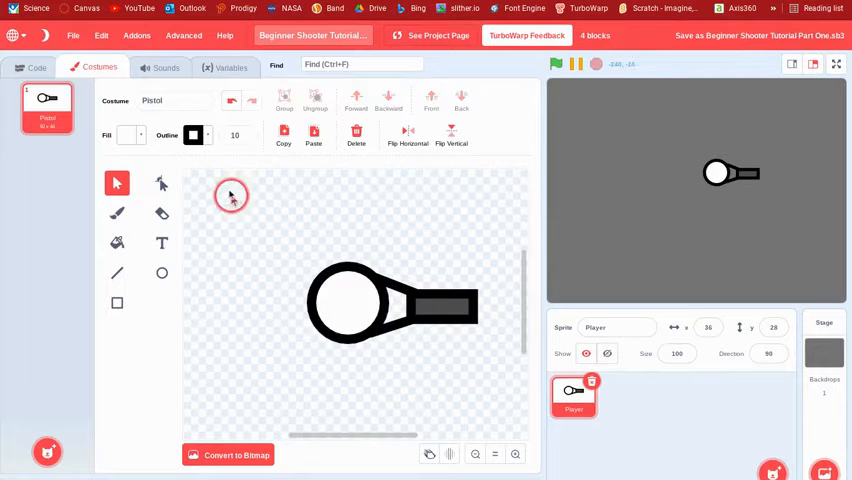
click(390, 300)
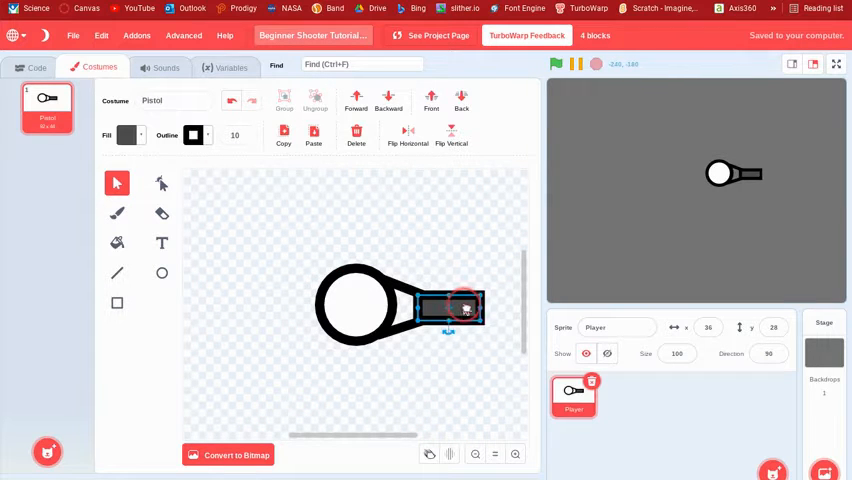
click(35, 74)
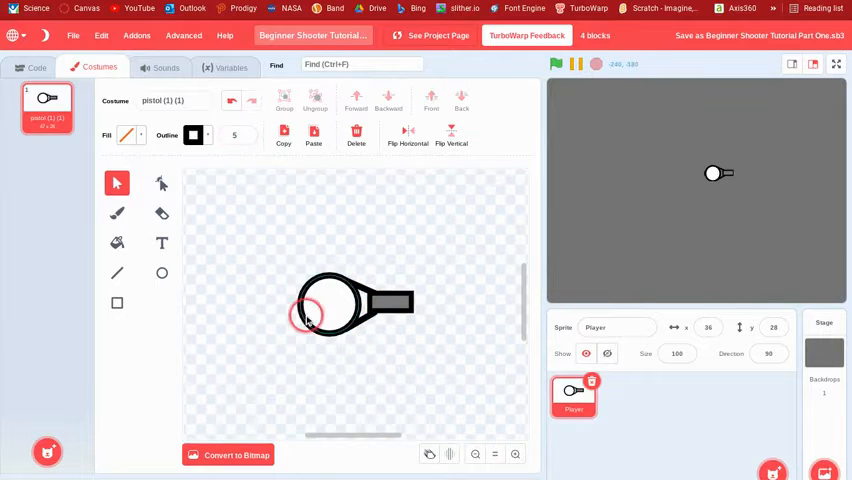
Load the slimmer pistol costume, name it Pistol, and set the sprite size to 150.
click(233, 105)
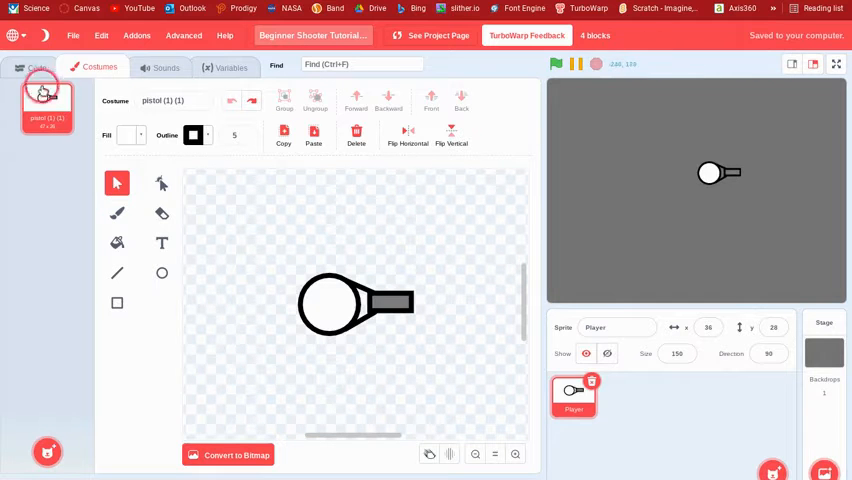
click(37, 66)
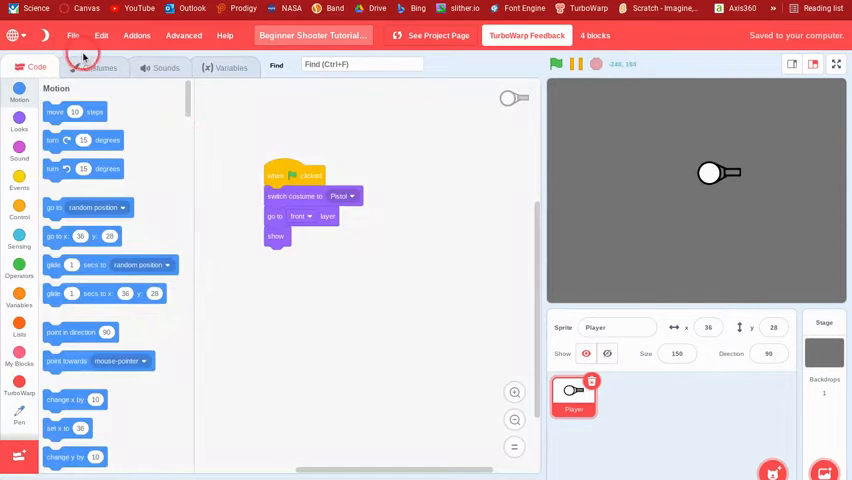
click(99, 67)
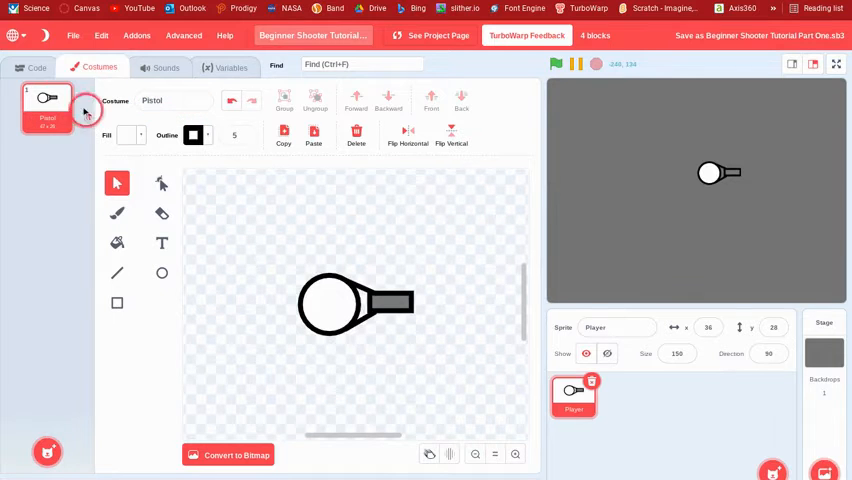
click(37, 67)
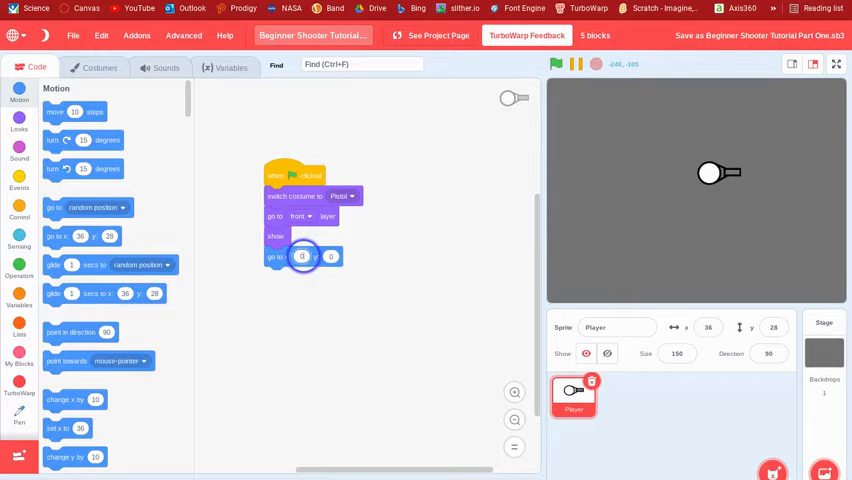
Add go to x:0 y:0 and point in direction 90, testing with the green flag.
click(555, 64)
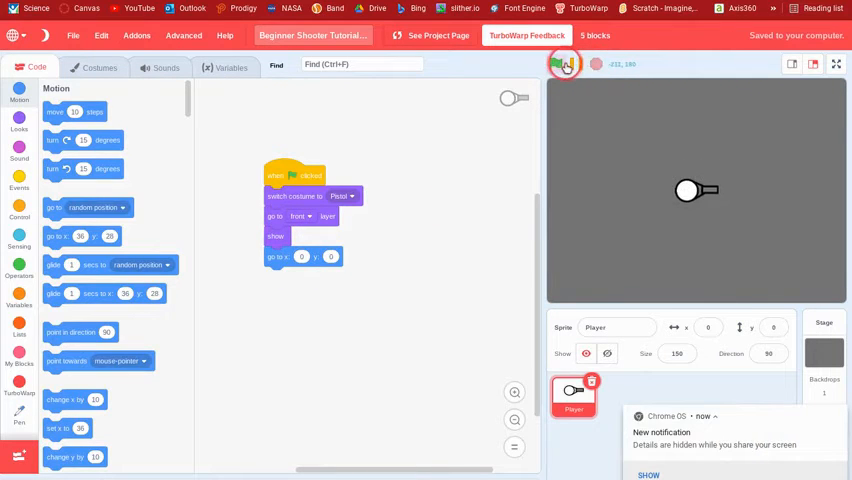
click(565, 64)
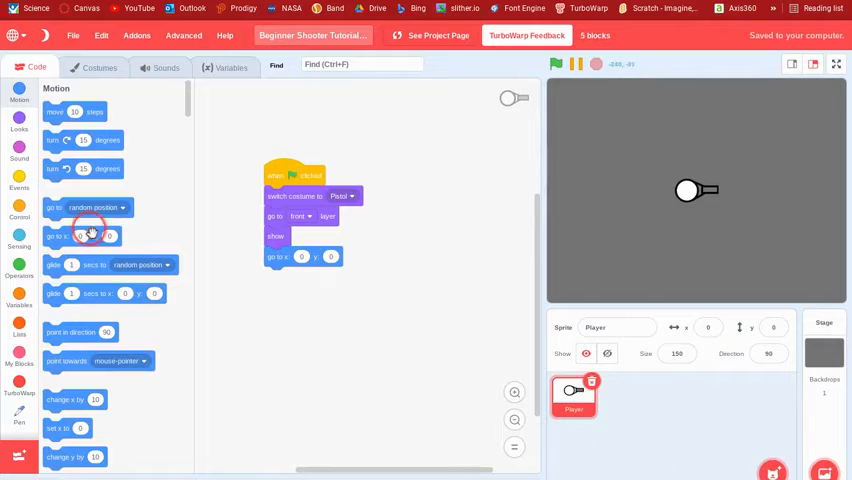
drag(90, 332, 310, 278)
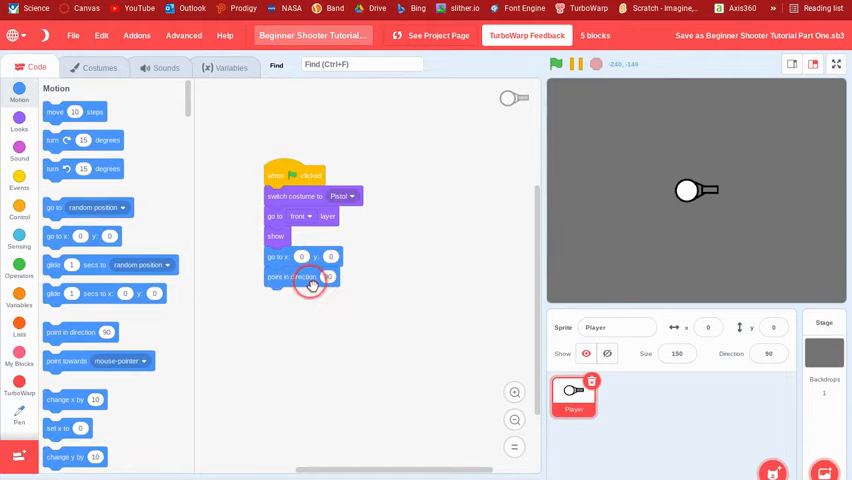
click(19, 185)
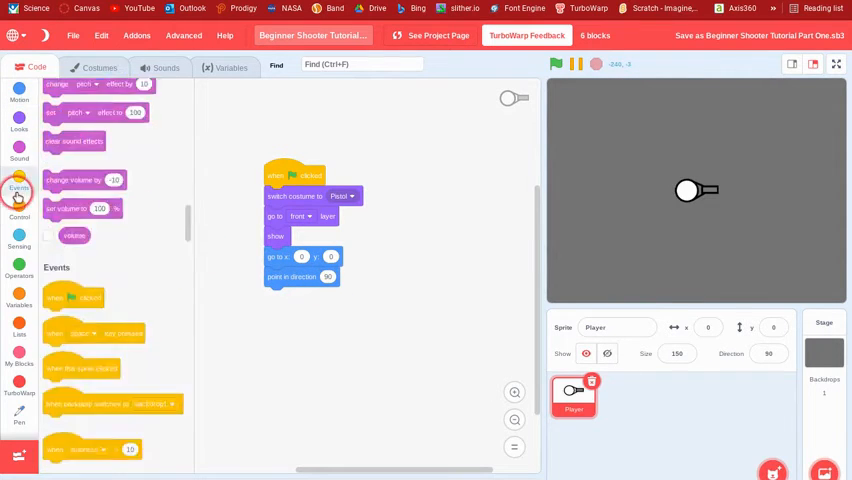
click(19, 204)
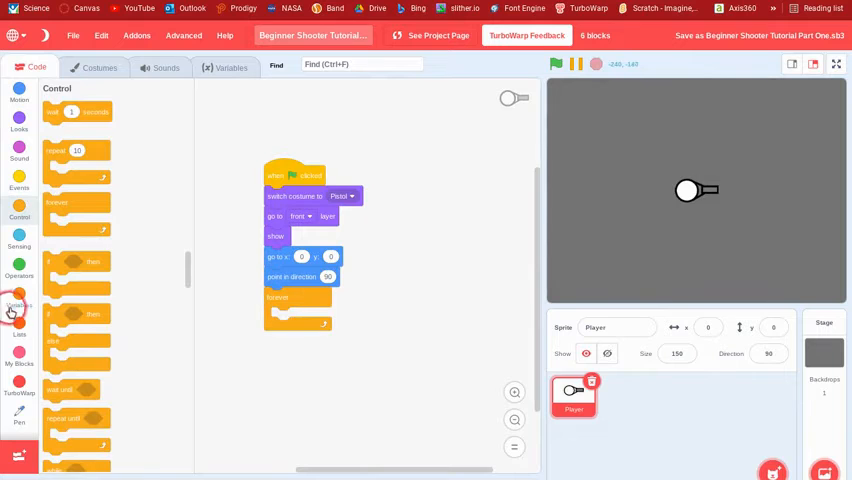
click(19, 349)
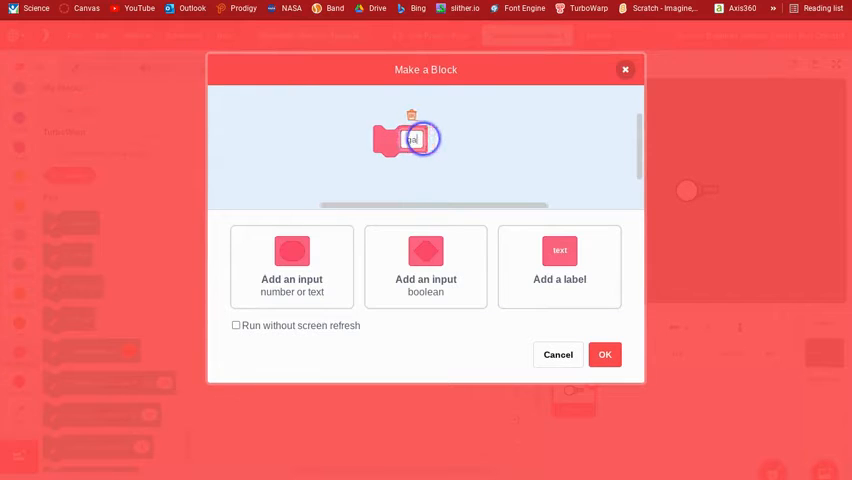
Create a custom block named Game, place its define hat, and save the project.
text(Game!)
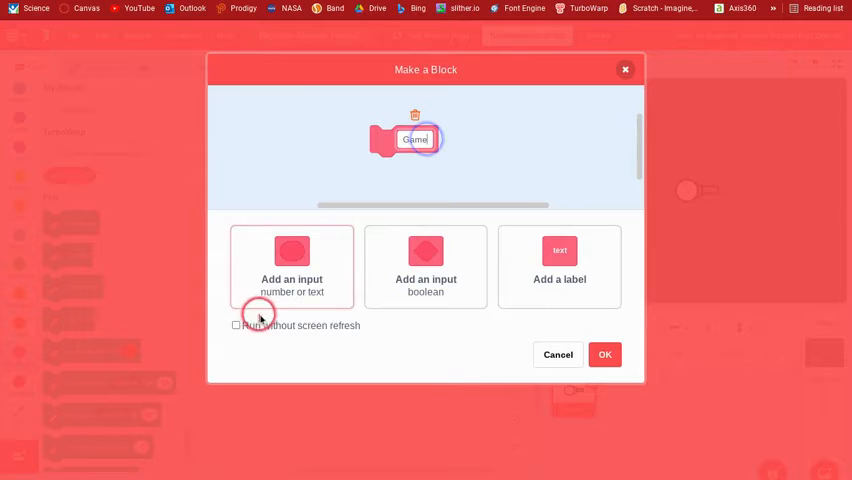
click(604, 354)
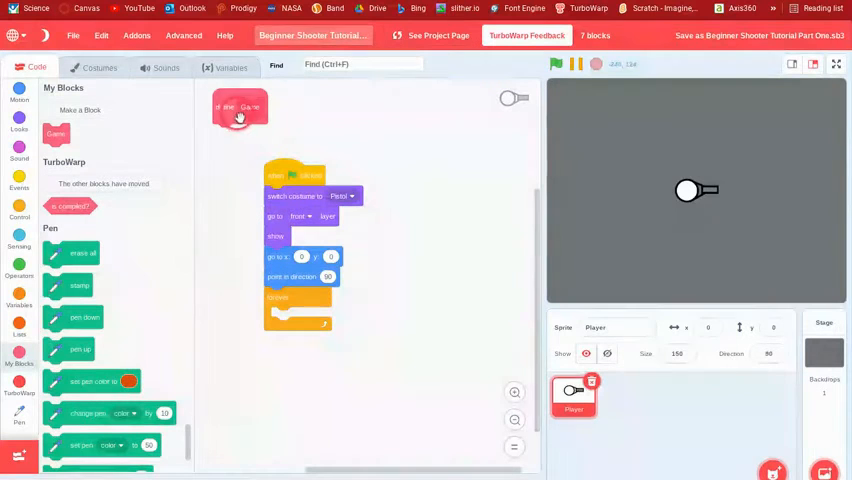
drag(240, 107, 437, 172)
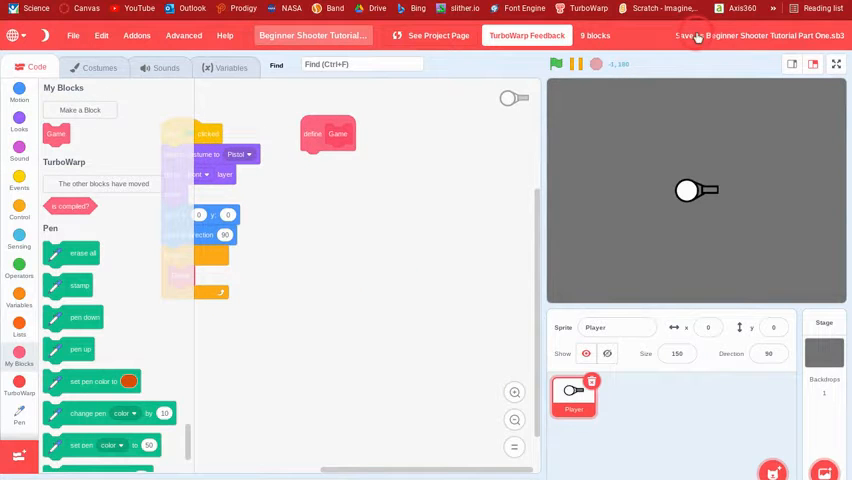
click(19, 207)
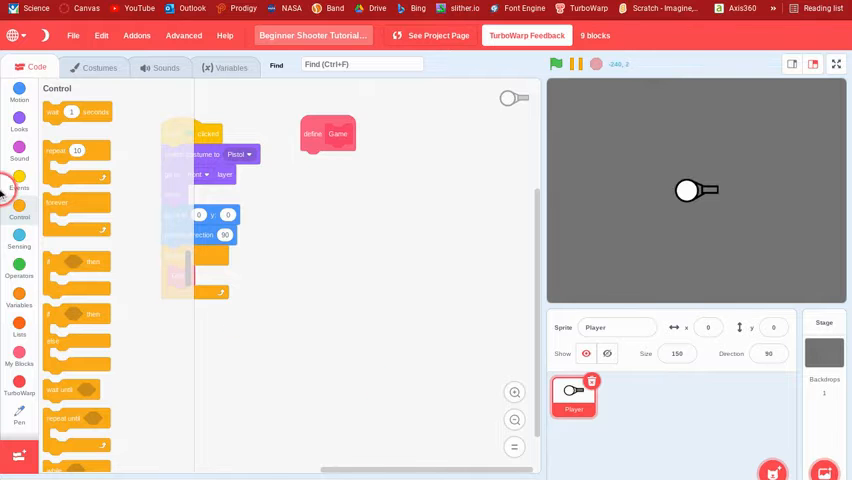
Put an if-then block with a key pressed? condition inside the Game definition.
click(19, 270)
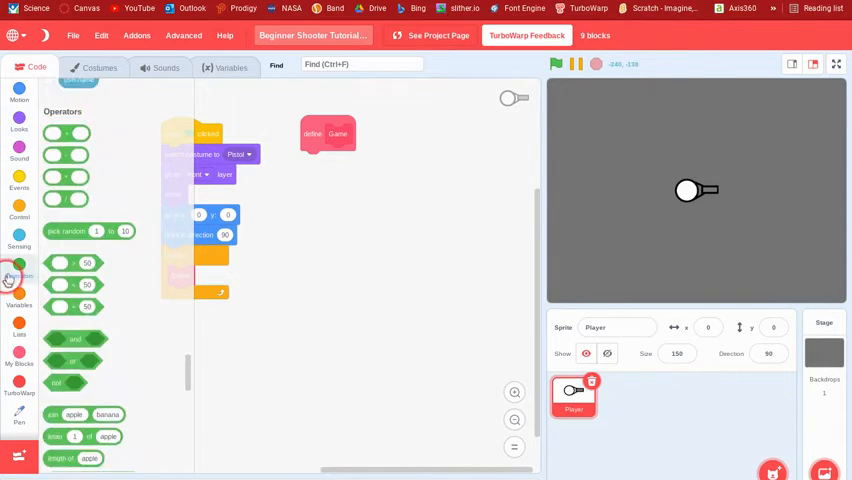
click(19, 217)
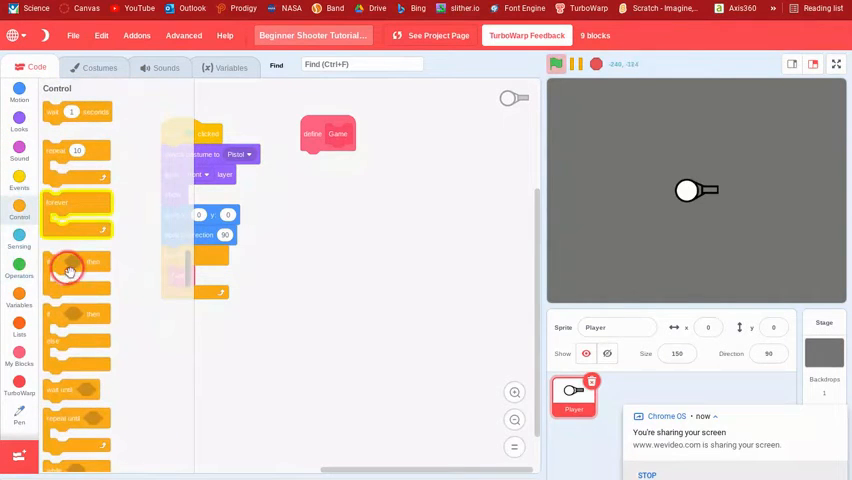
click(19, 270)
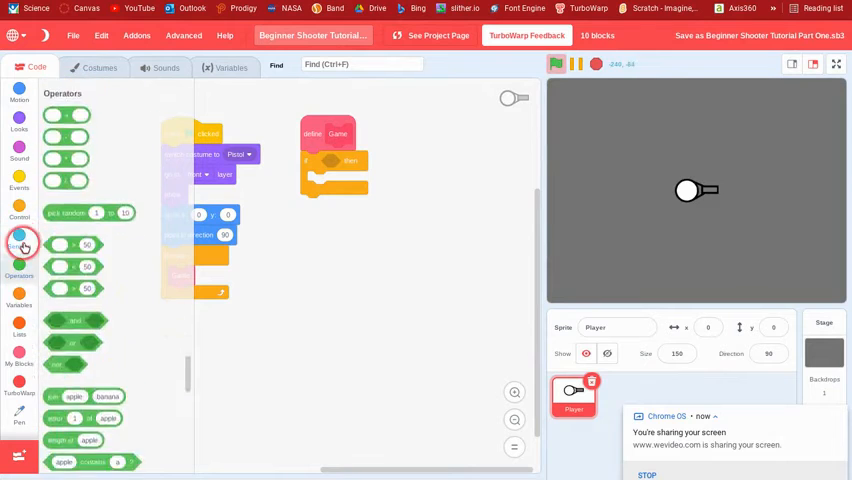
click(19, 237)
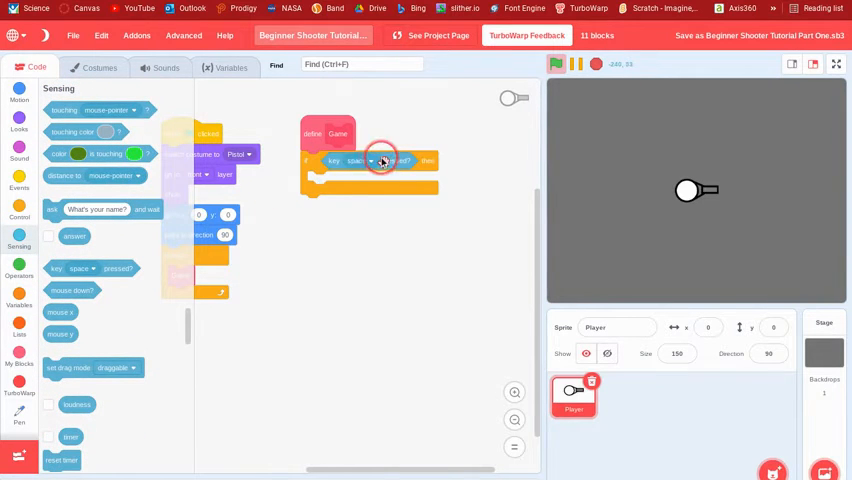
Set the checked key to w and add change y by 10 inside the if.
click(360, 161)
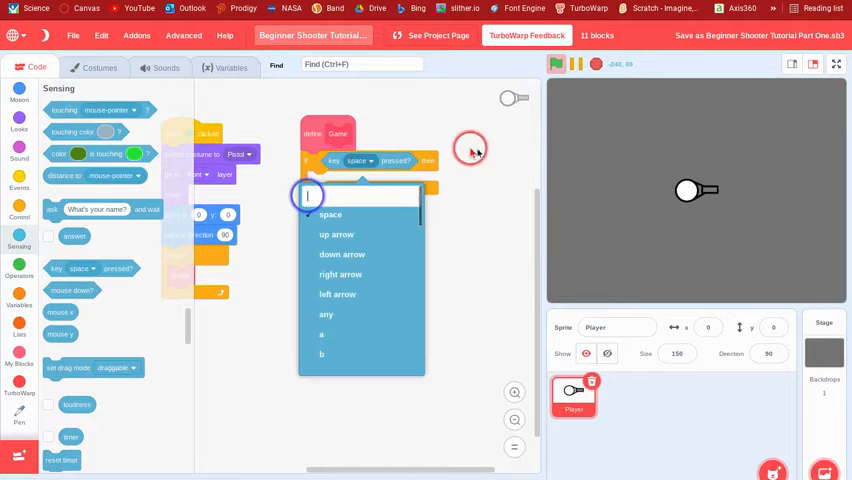
click(337, 293)
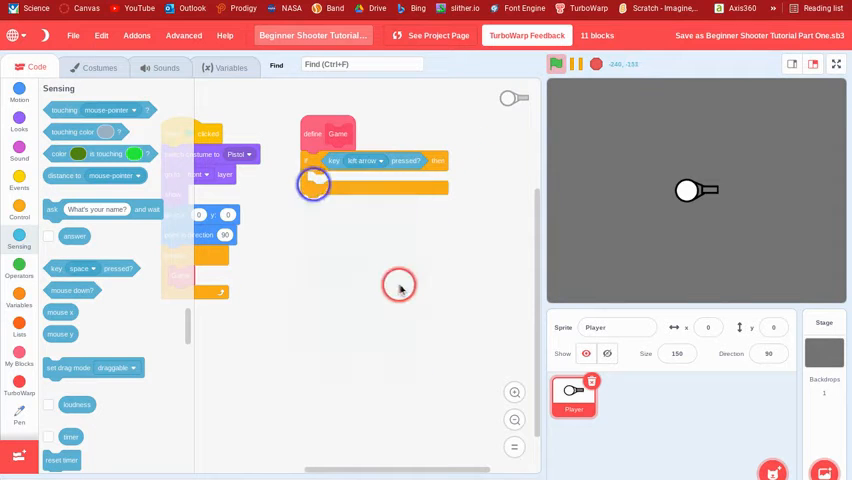
click(362, 161)
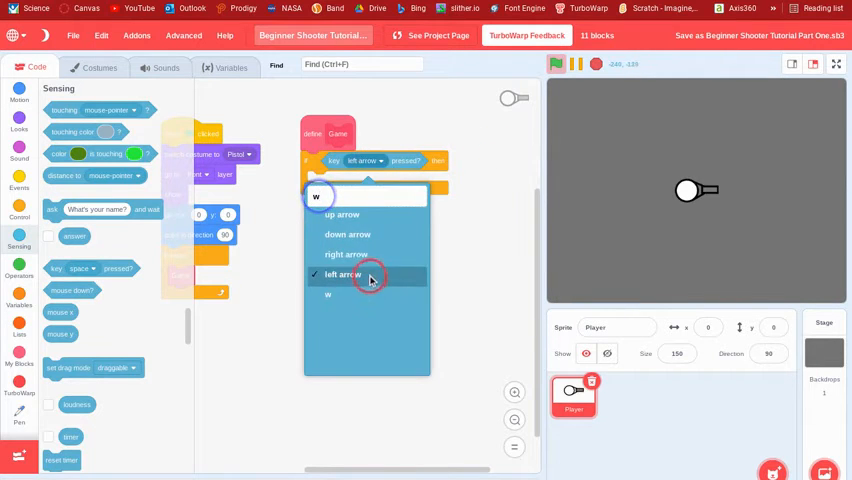
click(327, 294)
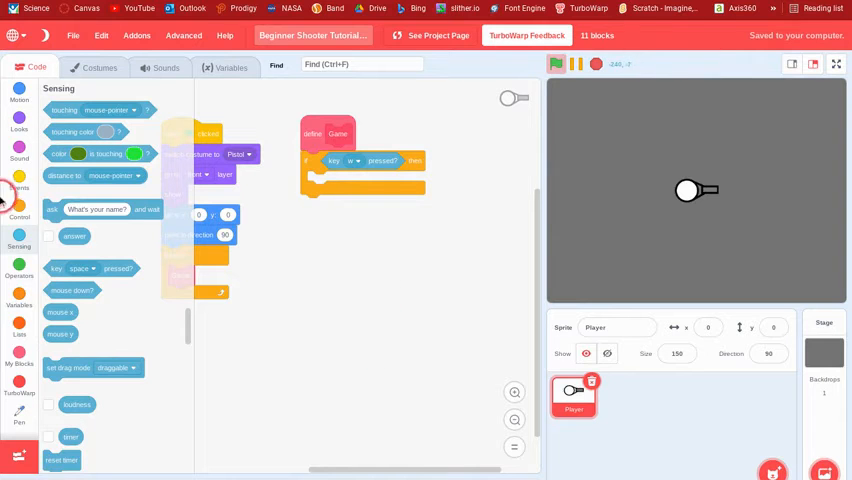
click(19, 93)
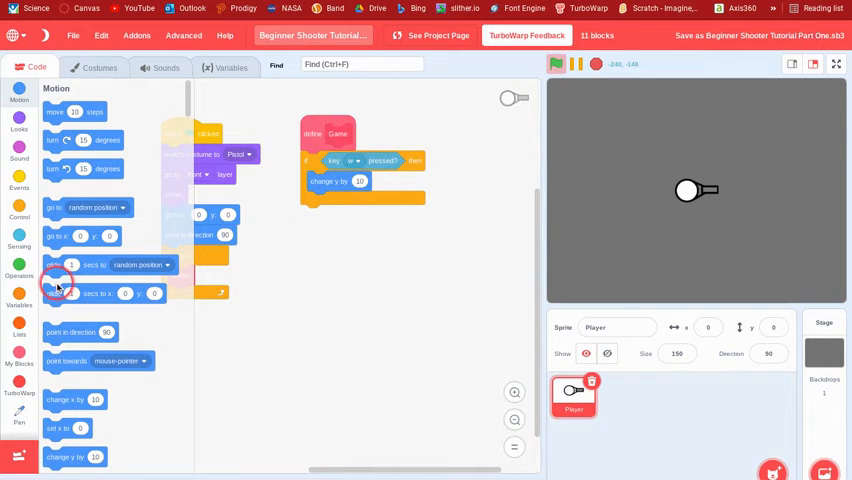
click(19, 268)
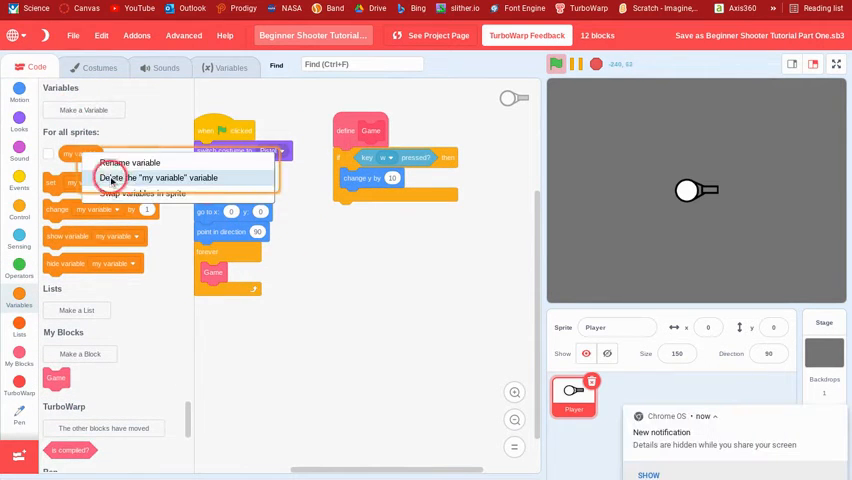
Delete my variable, create a Speed variable, and rearrange Speed in the change blocks.
click(158, 177)
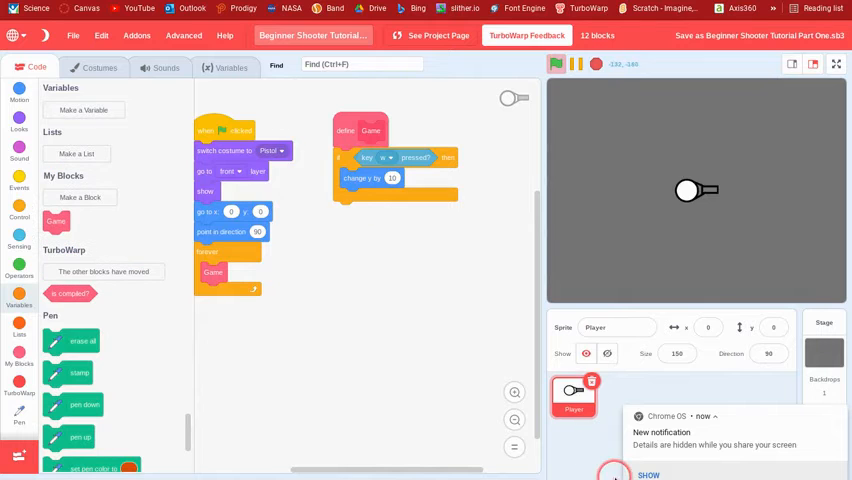
click(83, 110)
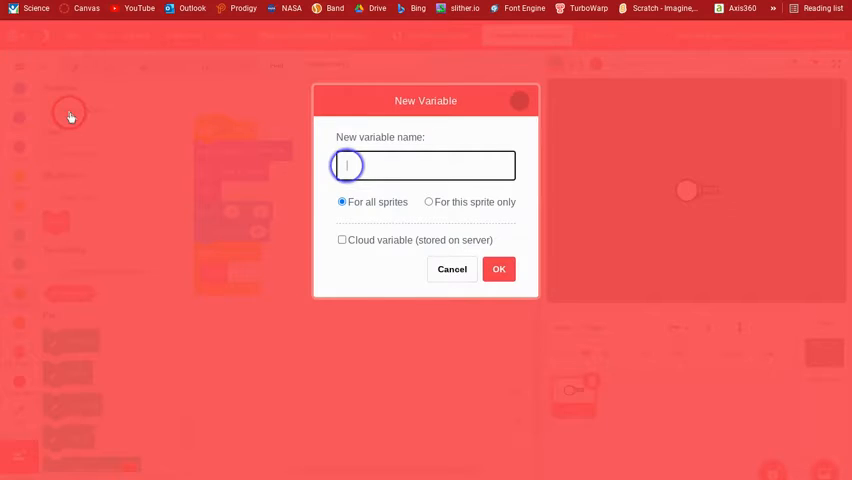
text(Speed)
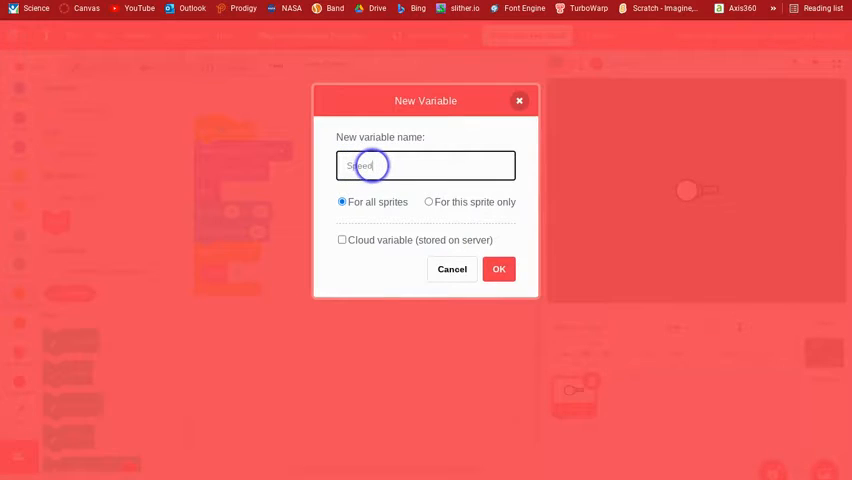
click(498, 268)
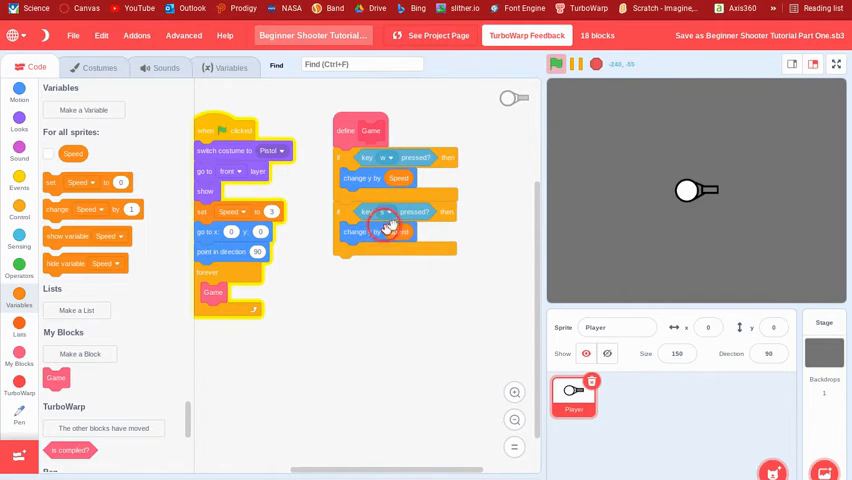
drag(390, 232, 390, 298)
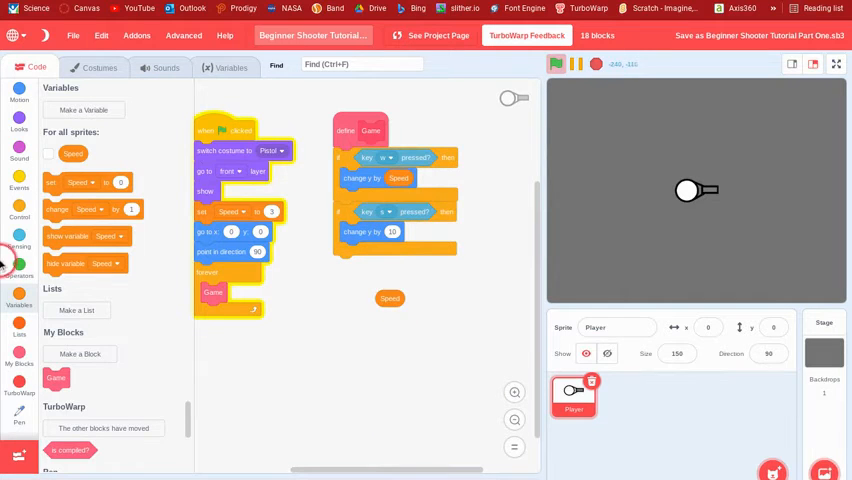
Set the copied key checks to s, d and a, negating Speed, then save.
click(19, 265)
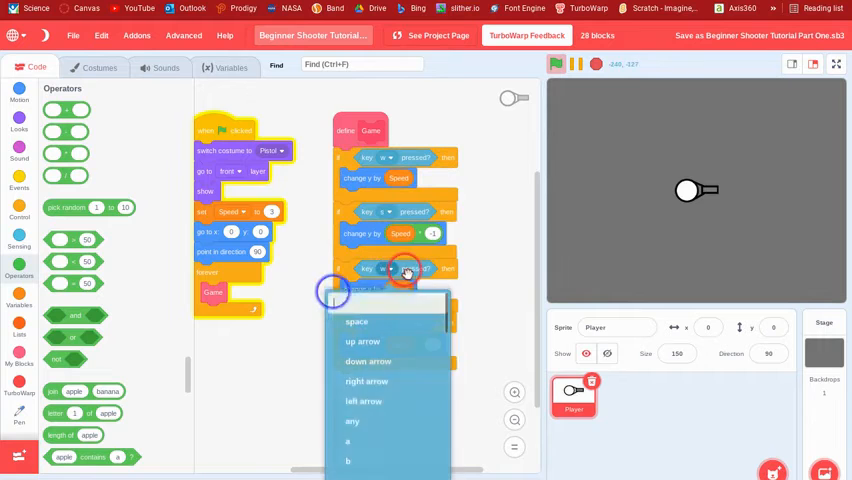
text(d)
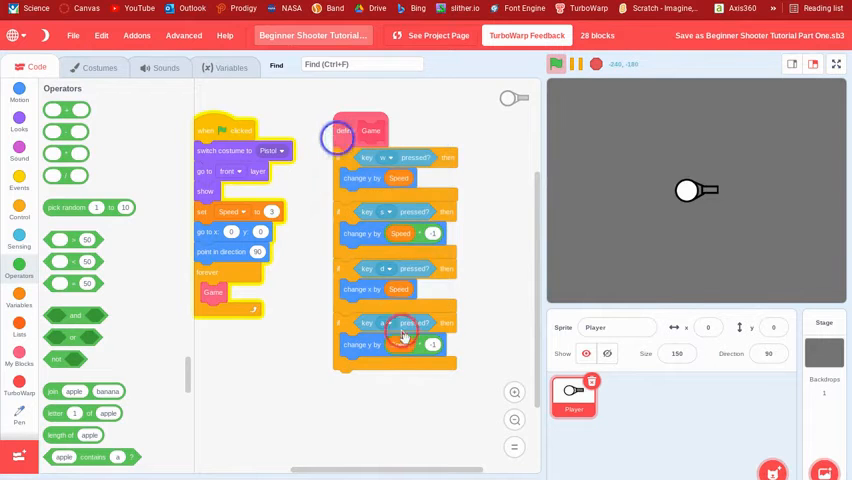
right_click(400, 345)
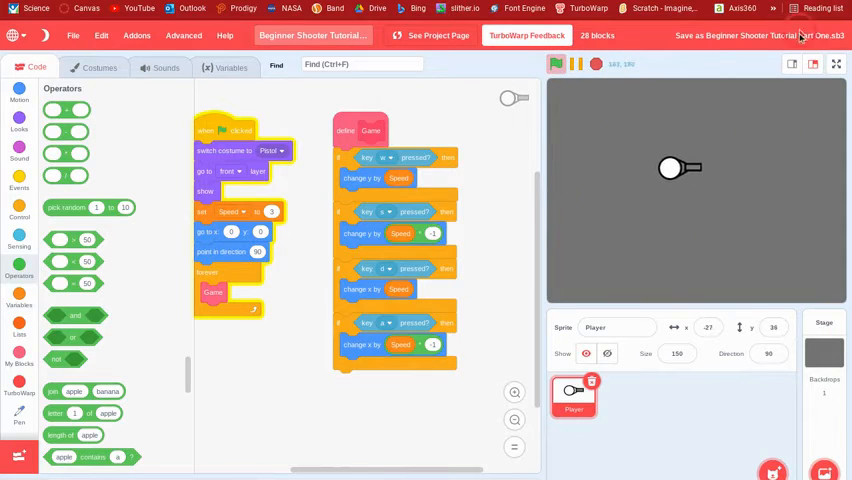
click(793, 35)
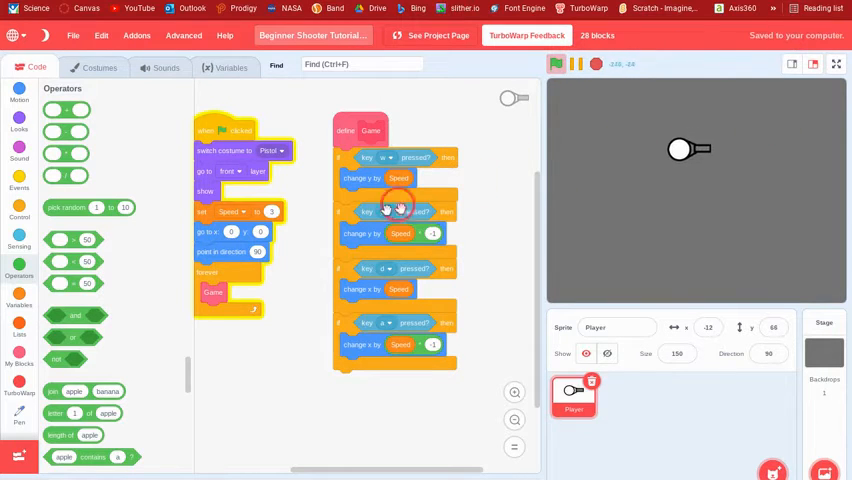
Add point towards mouse-pointer atop define Game and run the project to test.
click(19, 124)
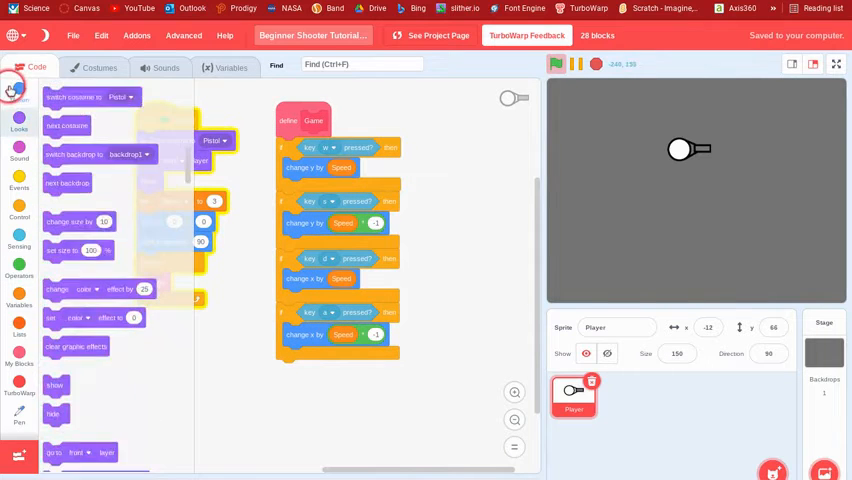
click(18, 92)
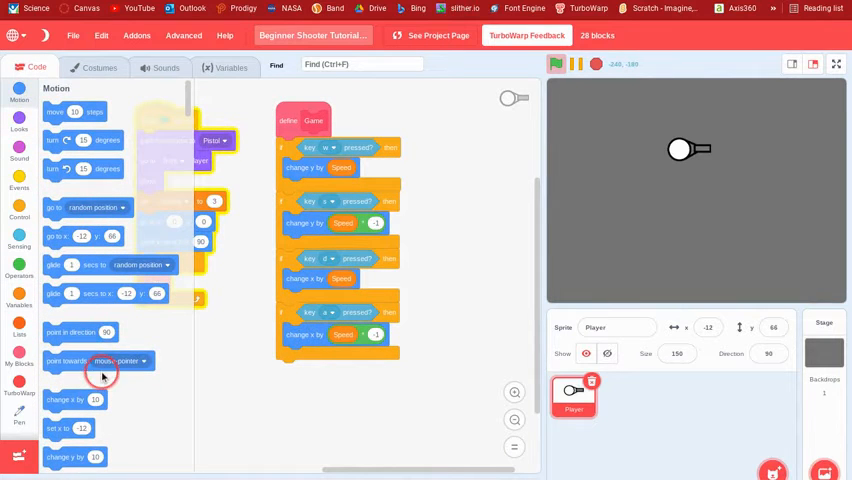
click(557, 64)
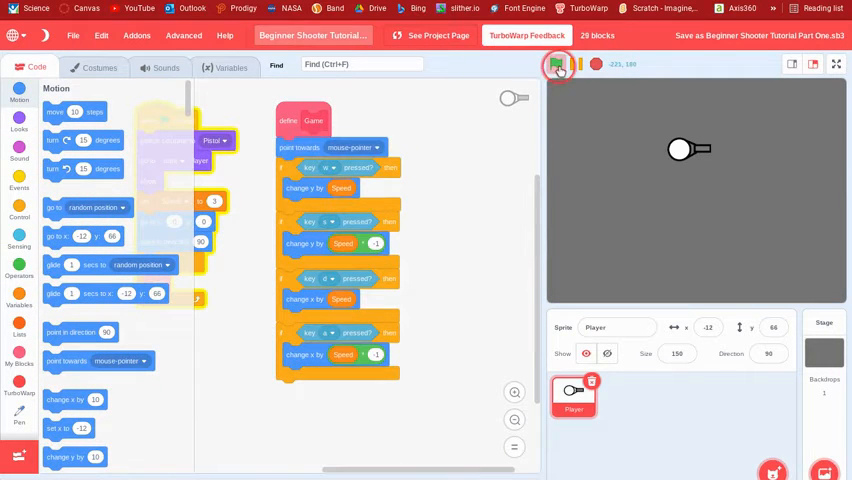
click(558, 65)
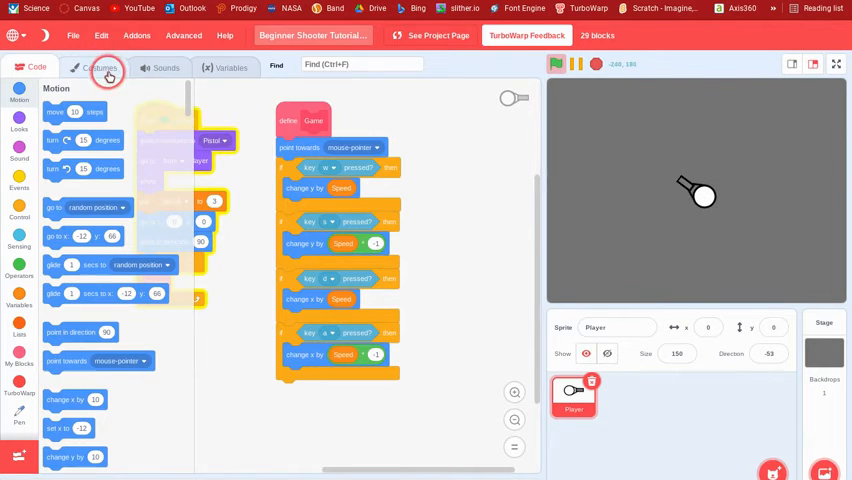
click(99, 67)
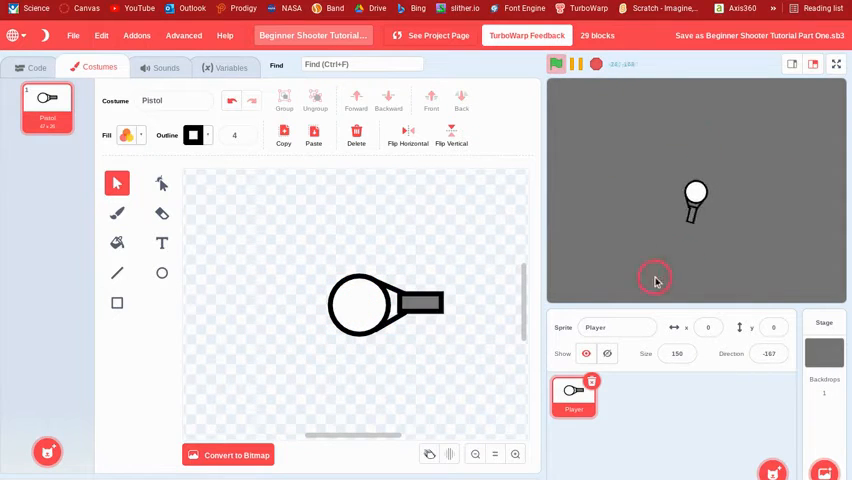
Select and adjust the pistol drawing in the Player's costume editor.
click(370, 305)
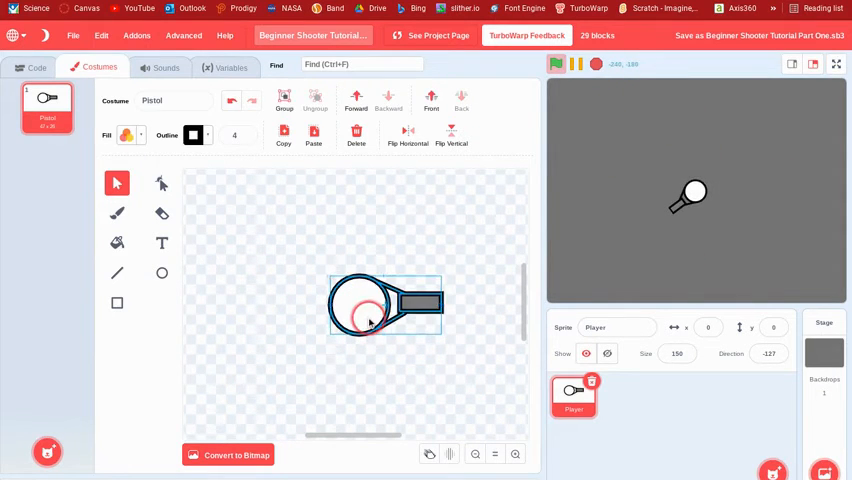
click(380, 305)
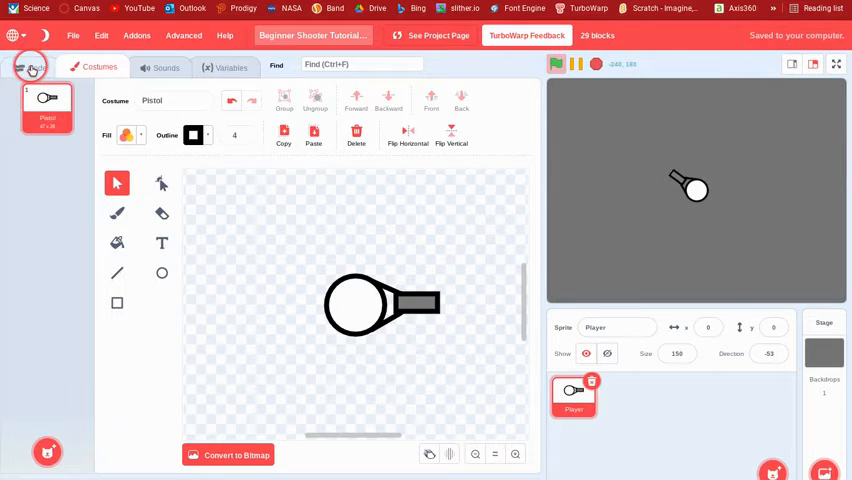
click(37, 67)
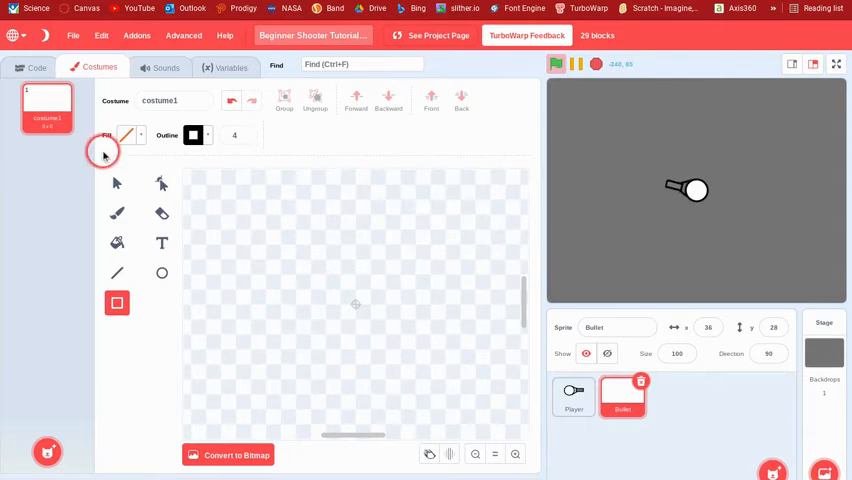
Choose the fill colour and set the outline to none for the bullet shapes.
click(123, 135)
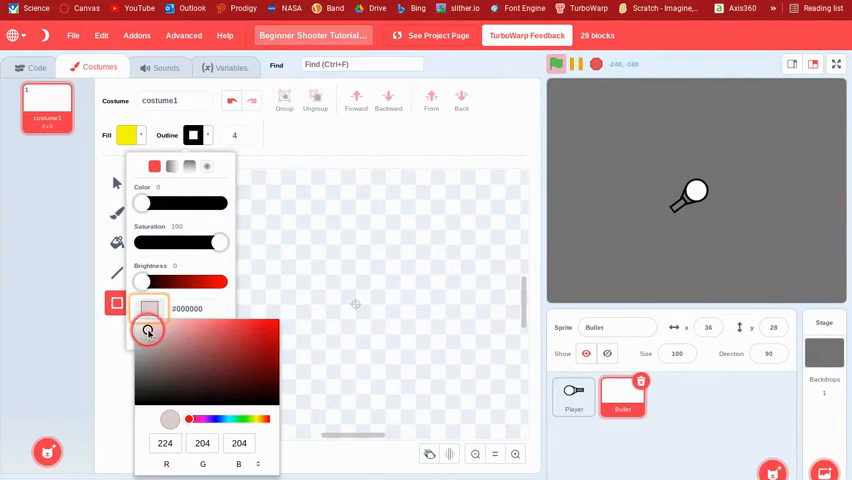
click(238, 135)
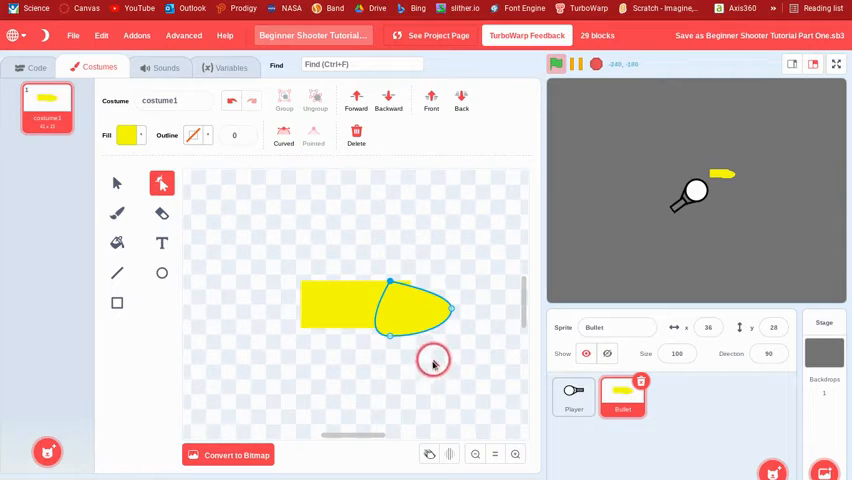
Select the rounded tip and drag it against the end of the bullet body.
click(324, 175)
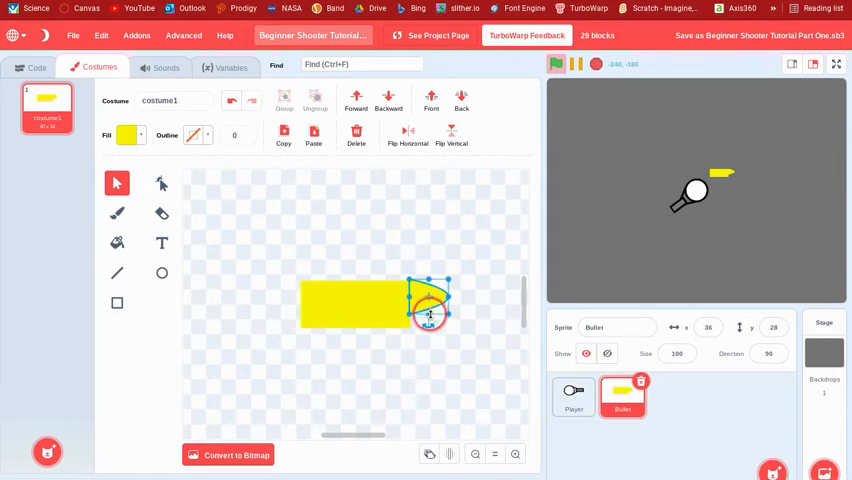
click(456, 275)
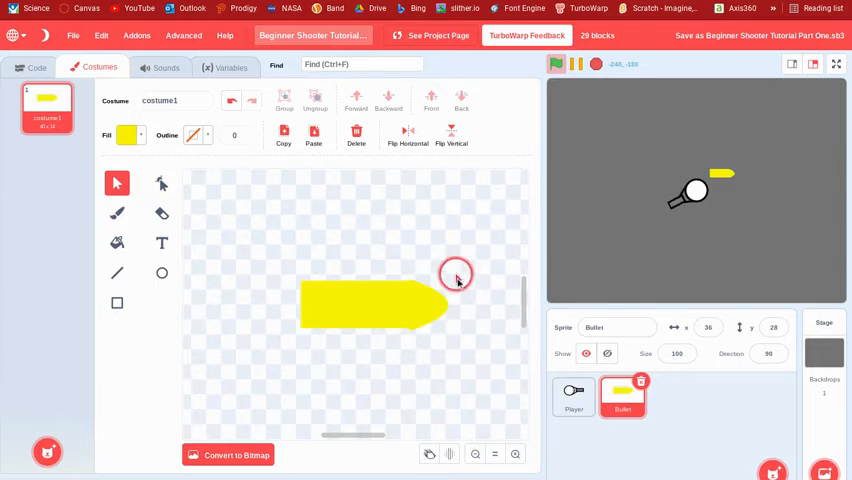
drag(455, 277, 425, 327)
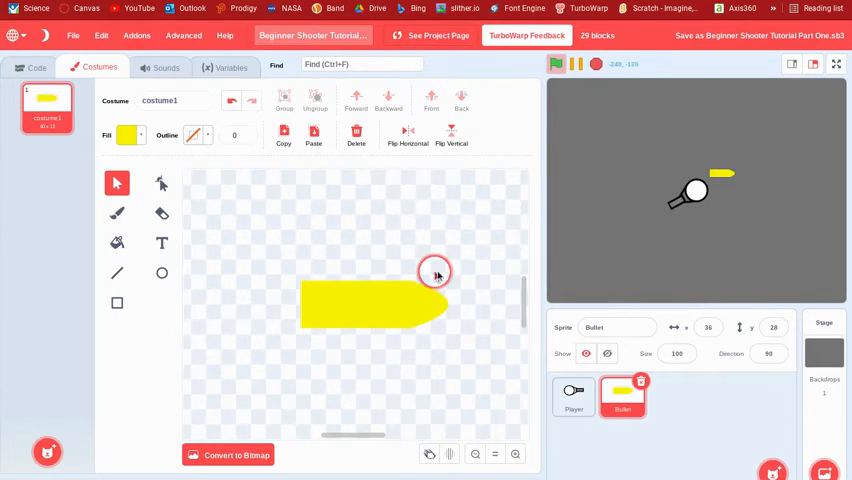
mouse_move(476, 320)
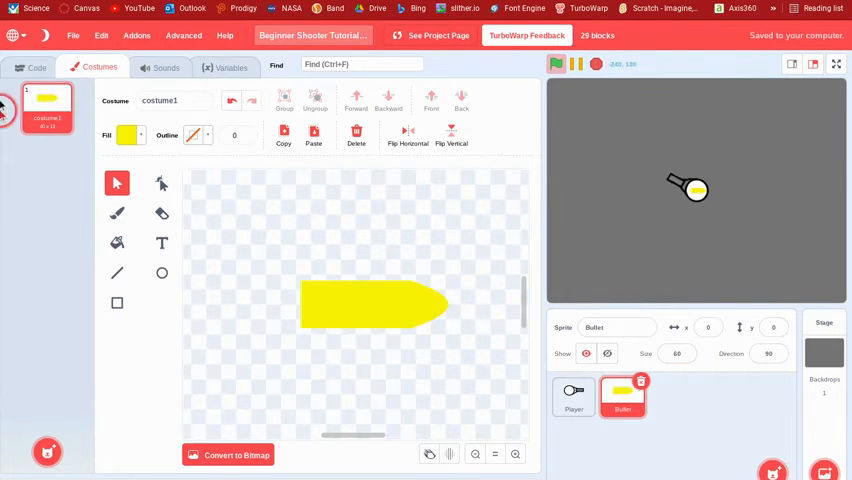
Open the Bullet sprite's code workspace.
click(37, 67)
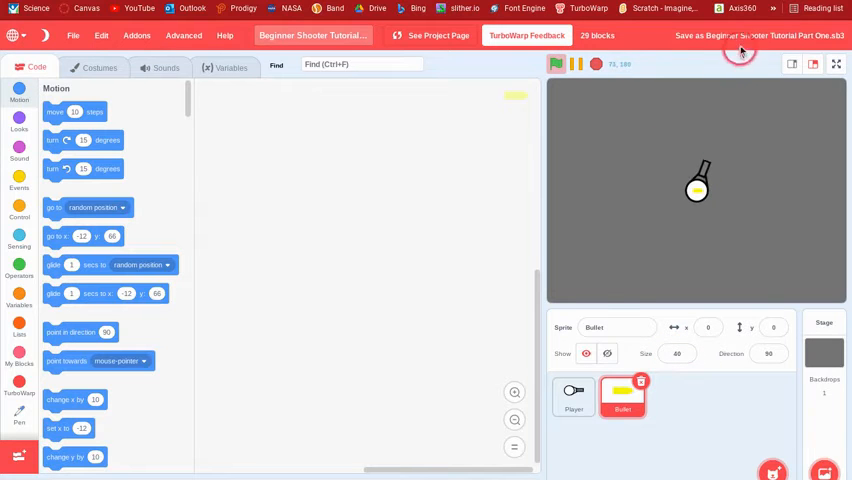
Start the Bullet script with when flag clicked, hide, and an if inside forever.
click(19, 183)
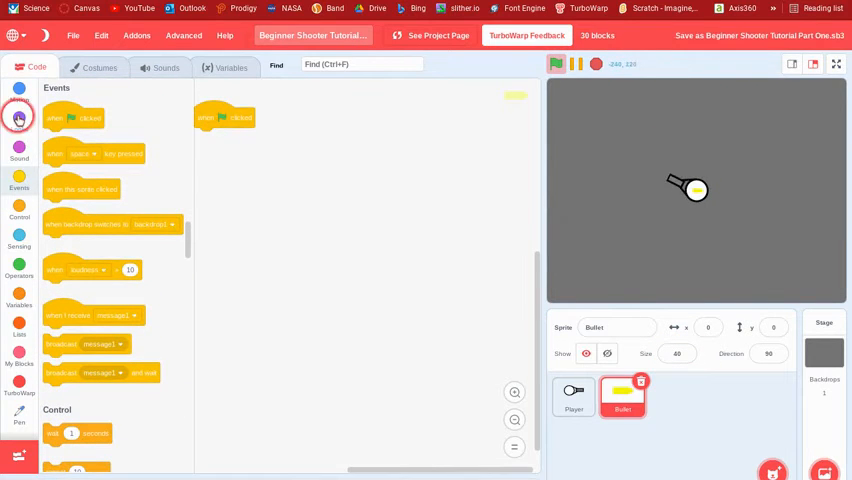
click(19, 124)
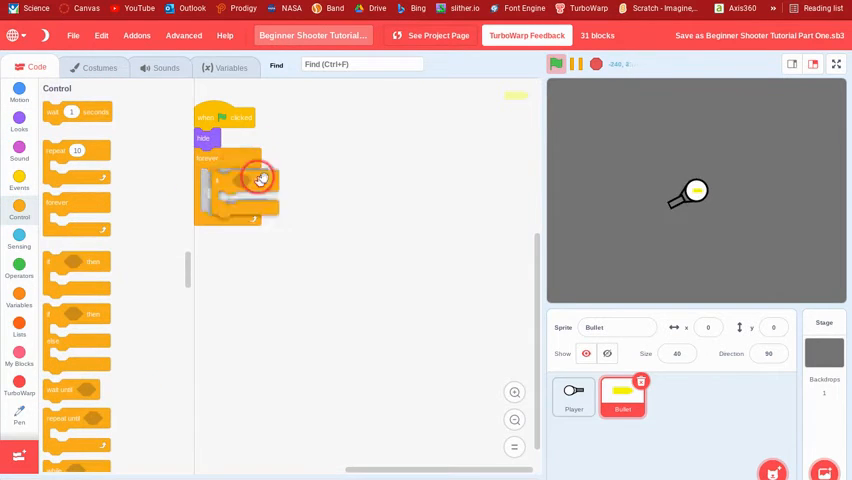
click(19, 238)
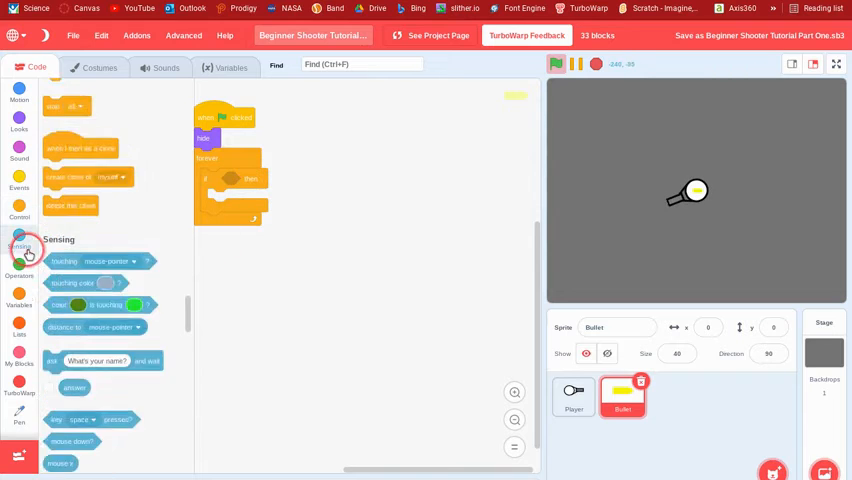
Give the if a mouse down? or key space pressed? condition, then add clone and wait.
click(20, 275)
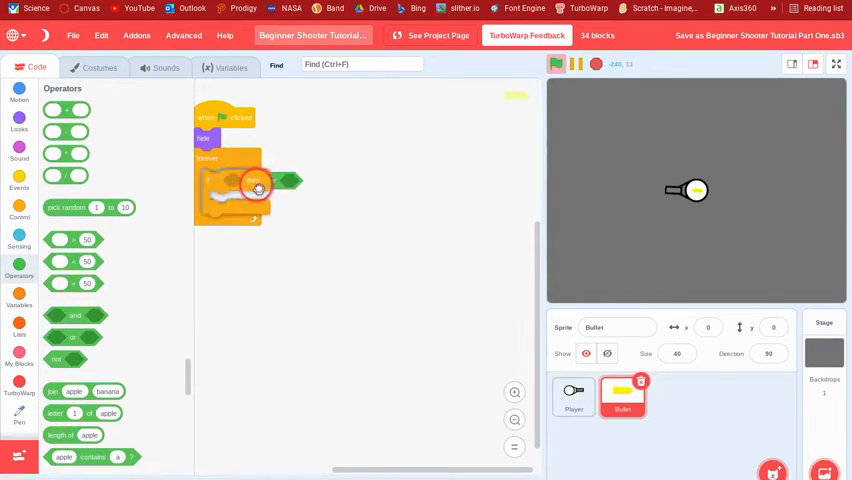
click(19, 239)
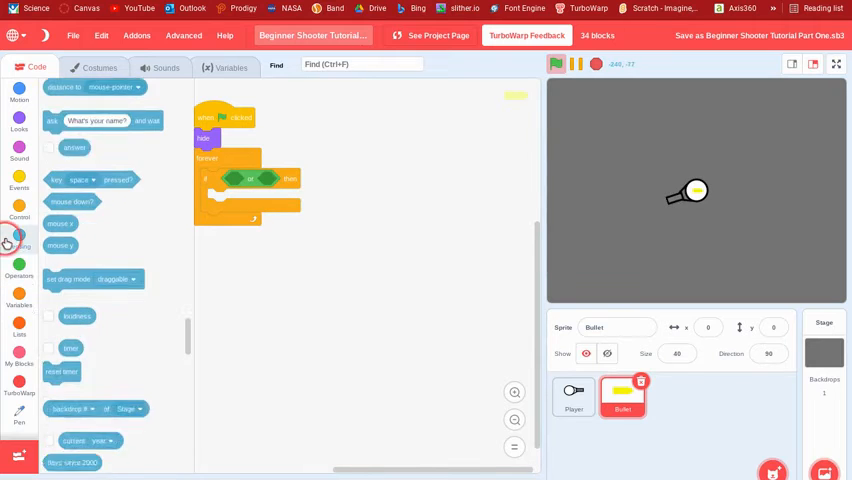
click(19, 240)
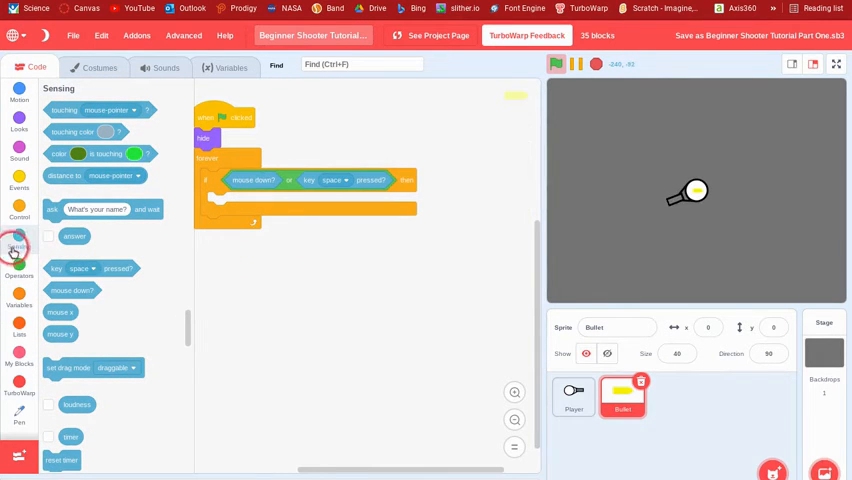
click(48, 209)
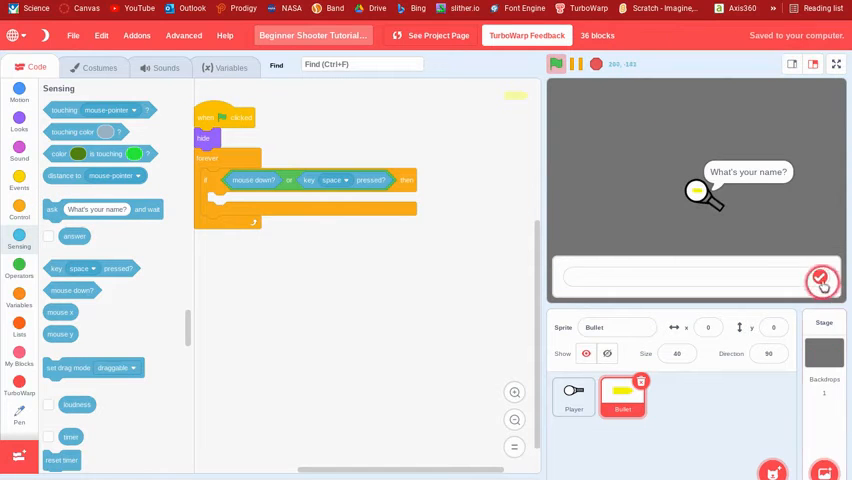
click(19, 190)
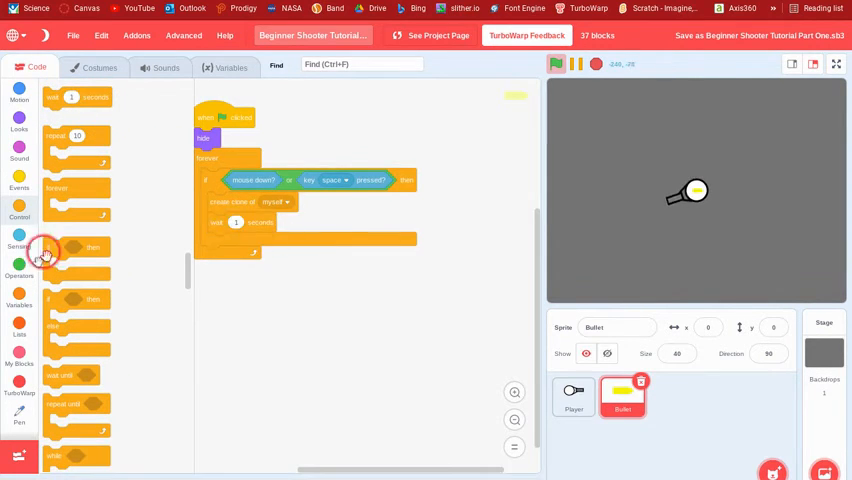
click(19, 297)
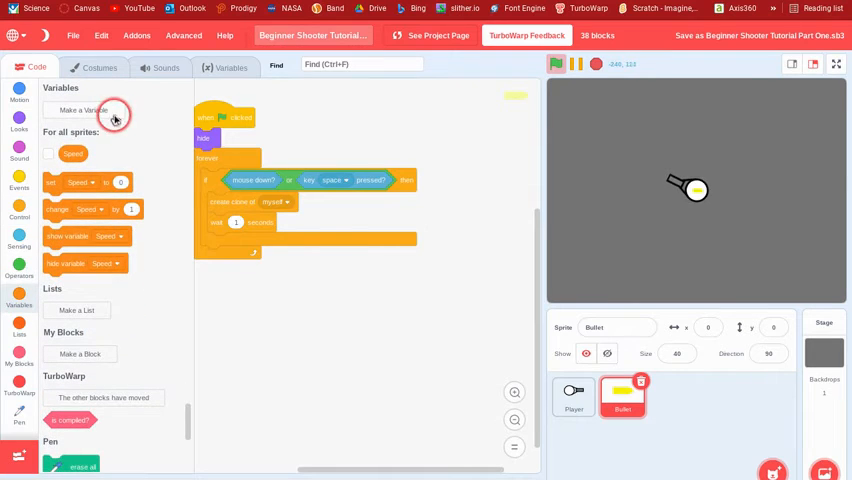
Create a new variable named Reload Speed.
click(90, 110)
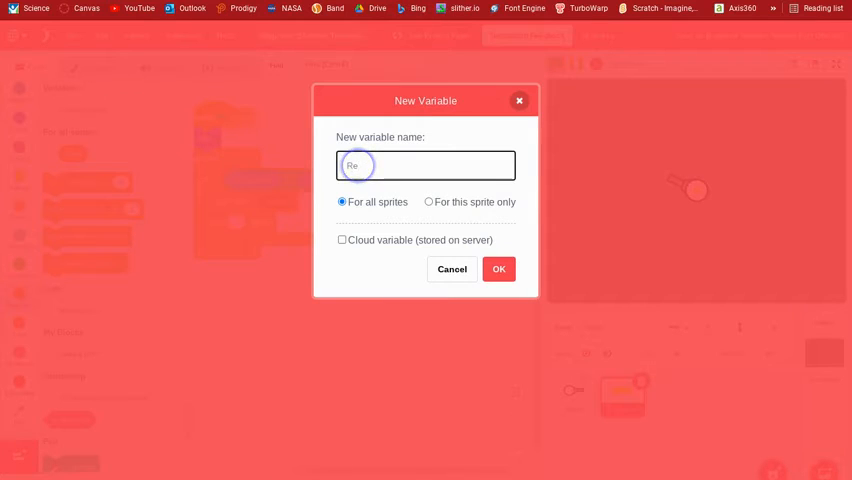
text(load Speed)
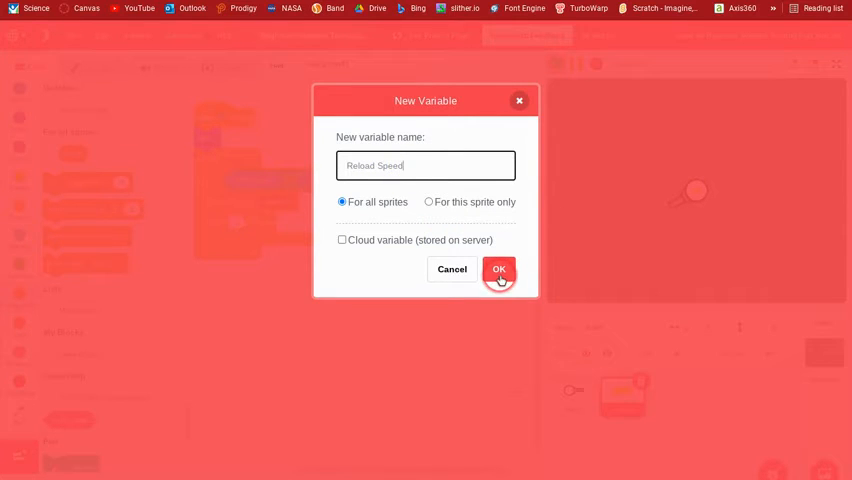
click(499, 269)
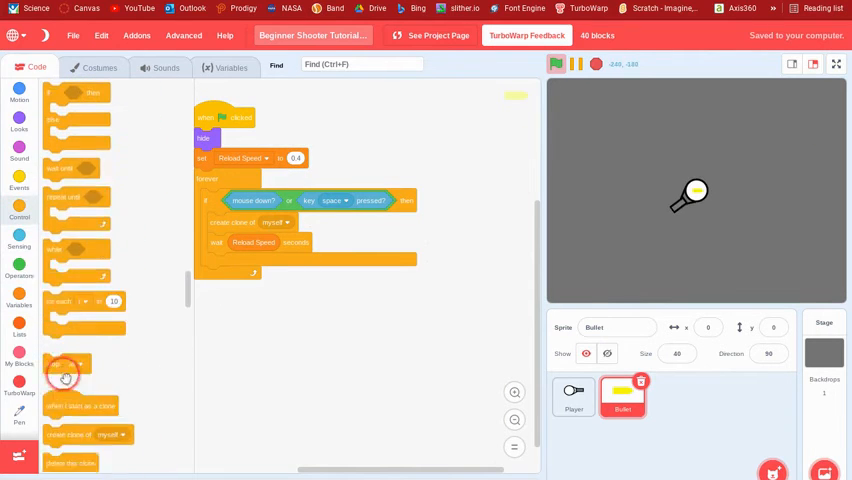
Aim each Bullet clone in the Player's direction, then add a show block after aiming.
right_click(489, 167)
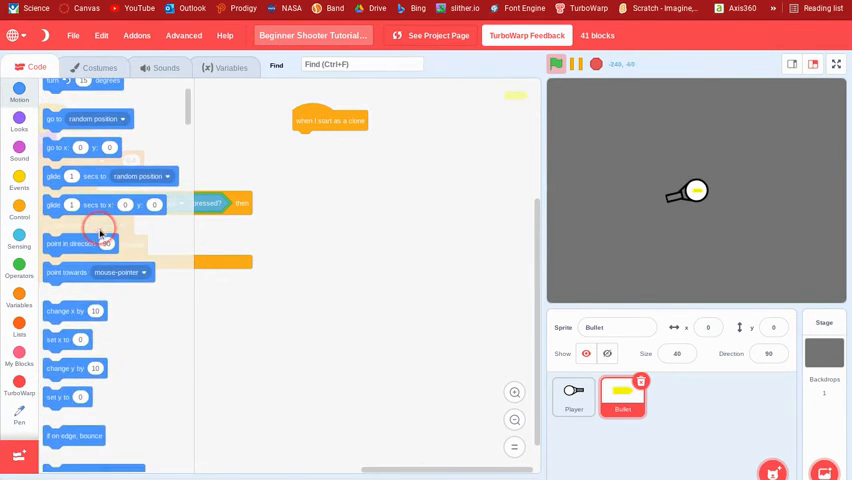
click(20, 297)
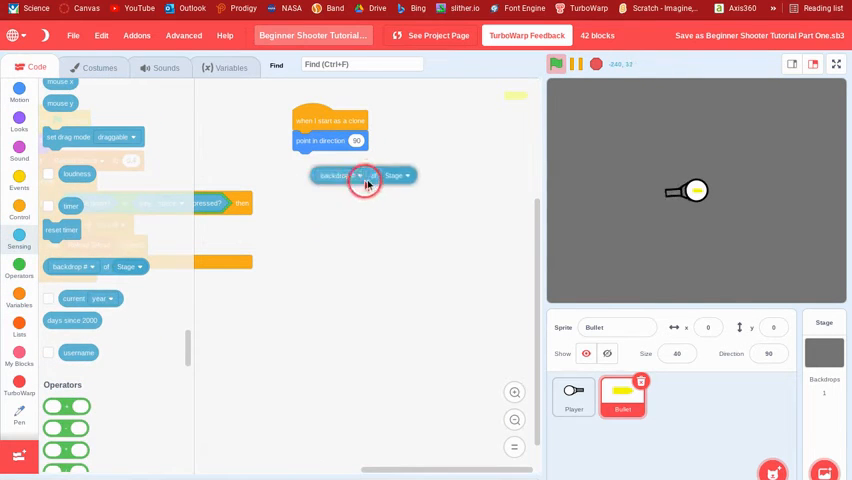
click(397, 175)
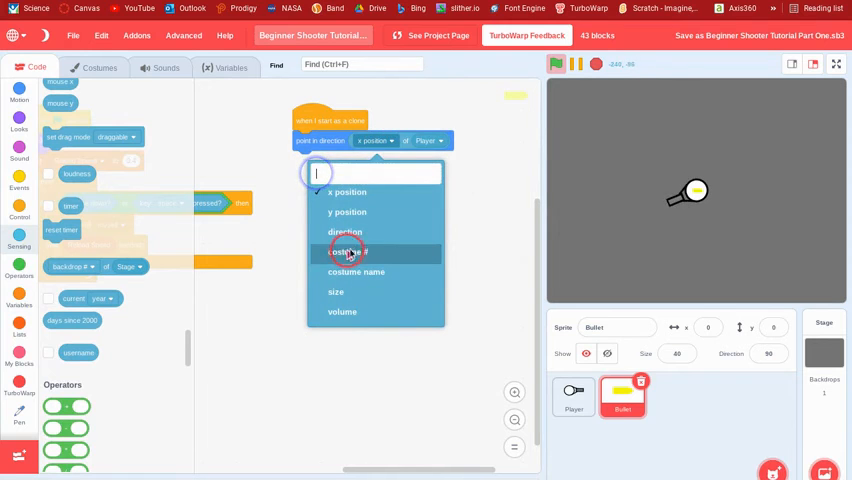
click(344, 231)
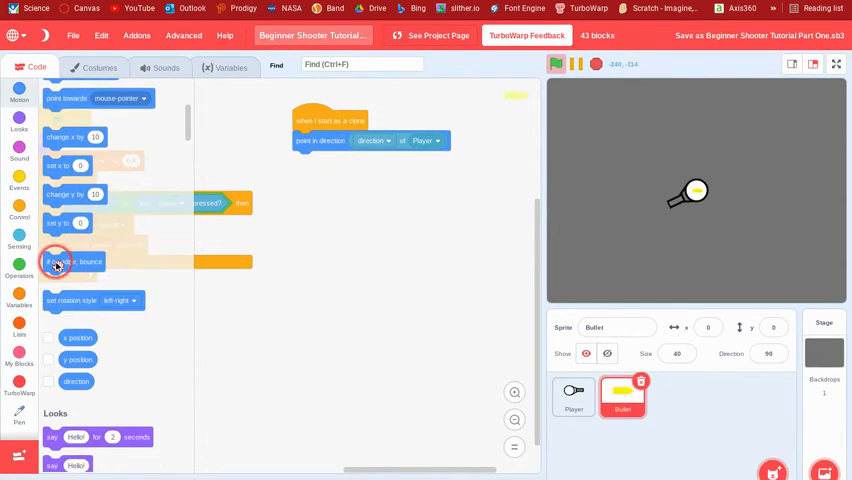
scroll(down, 3)
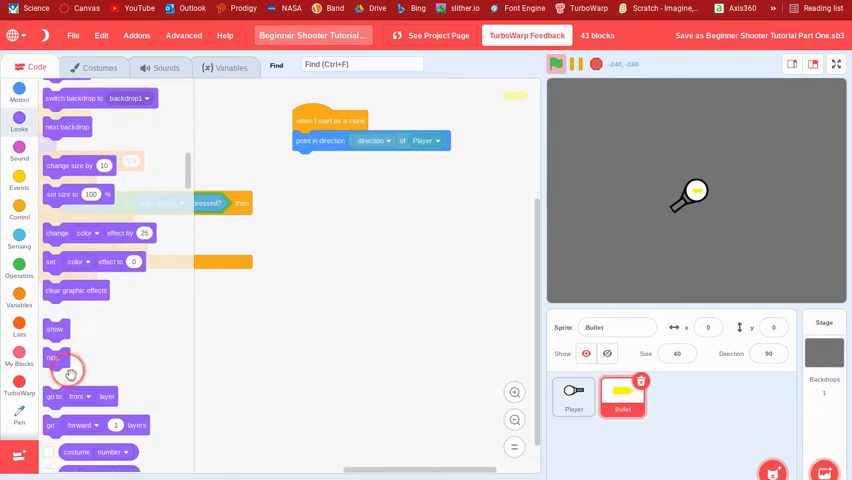
drag(68, 370, 313, 165)
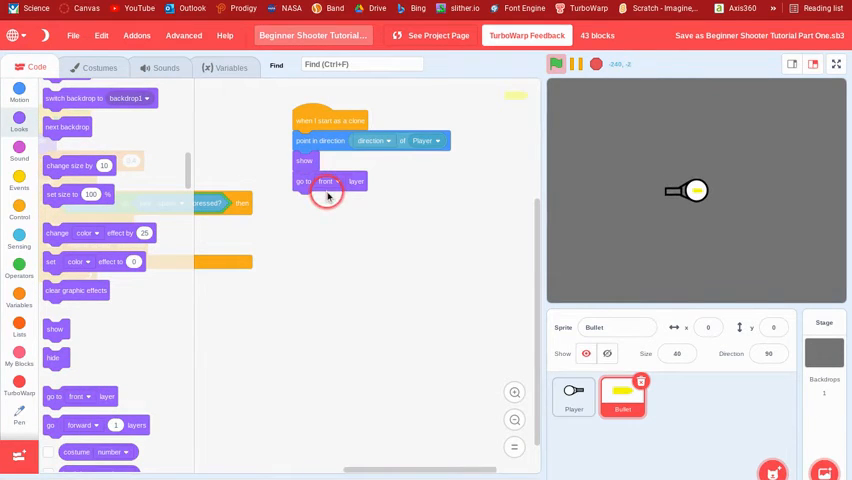
Send clones to back, repeat moving until touching edge, delete the clone, and run the project.
click(327, 181)
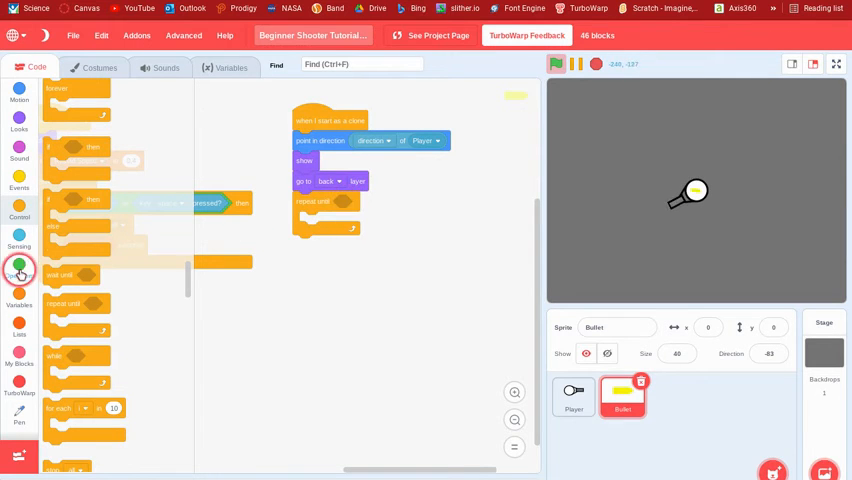
click(19, 270)
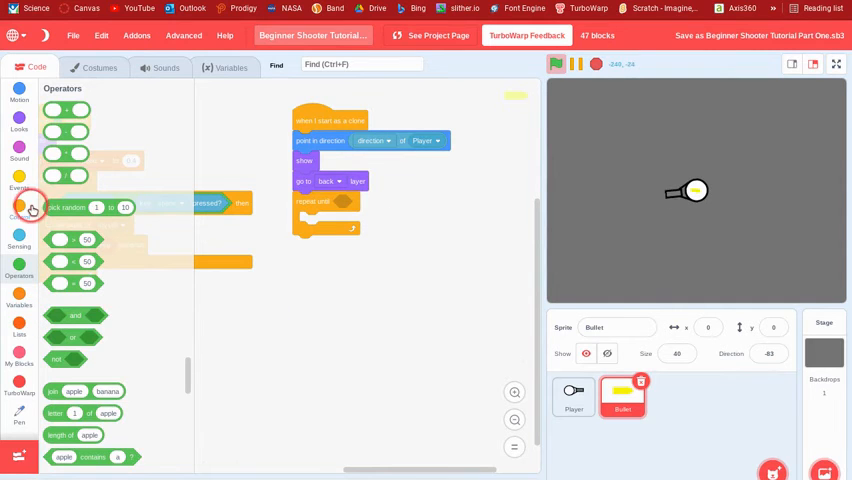
click(19, 237)
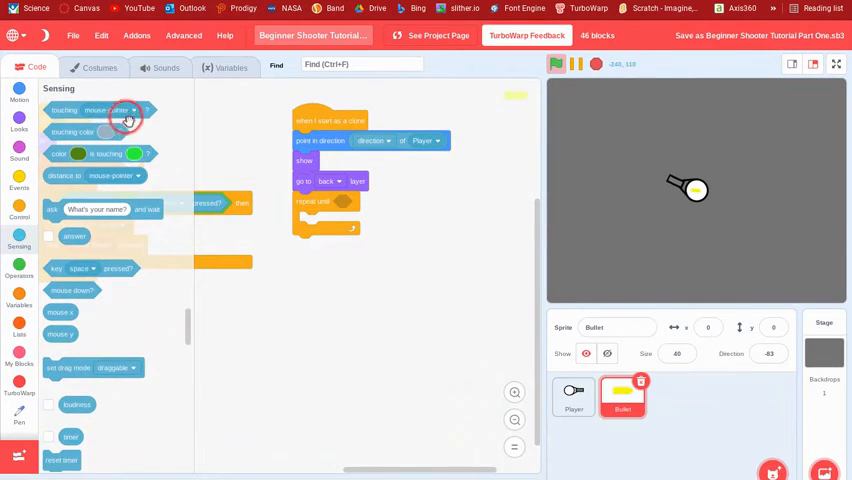
click(407, 201)
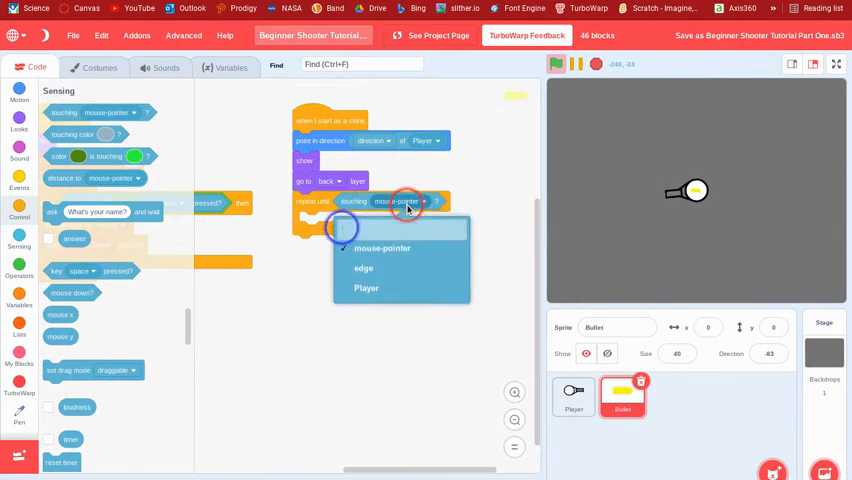
click(363, 268)
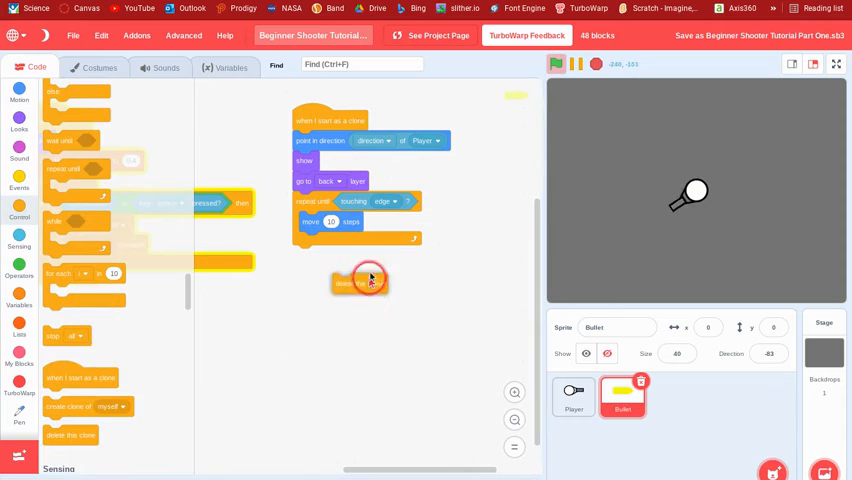
click(554, 64)
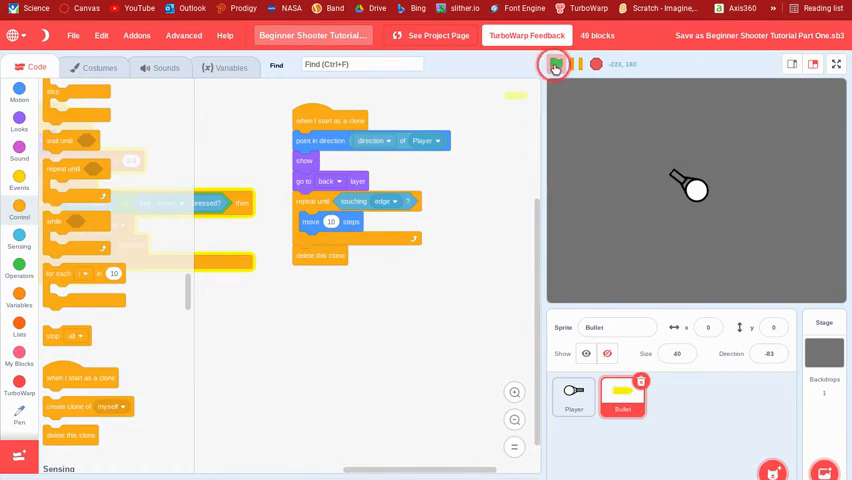
click(555, 64)
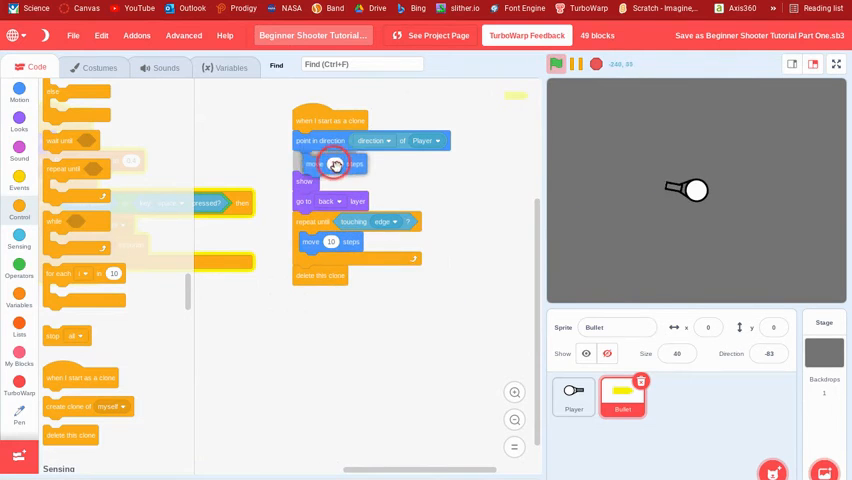
Add 'go to Player' and 'move 30 steps' to the clone script, then select Player.
click(560, 63)
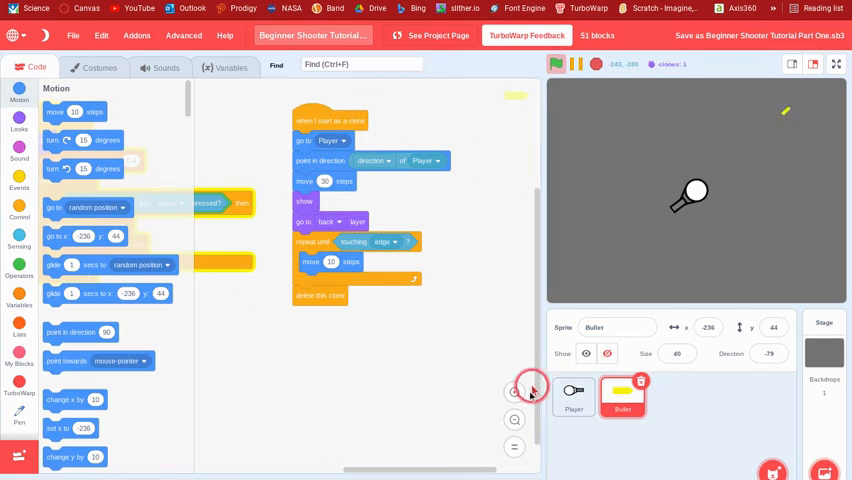
click(573, 397)
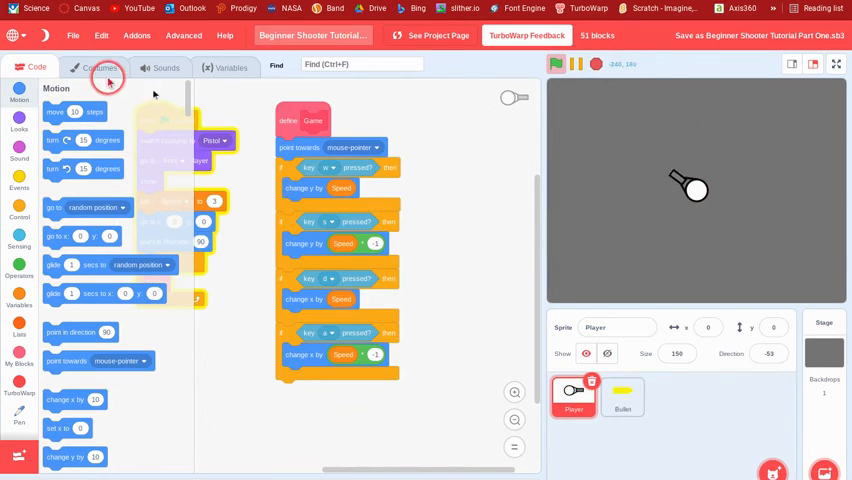
Darken the Pistol costume's barrel fill to brightness 42, then start the test run.
click(98, 67)
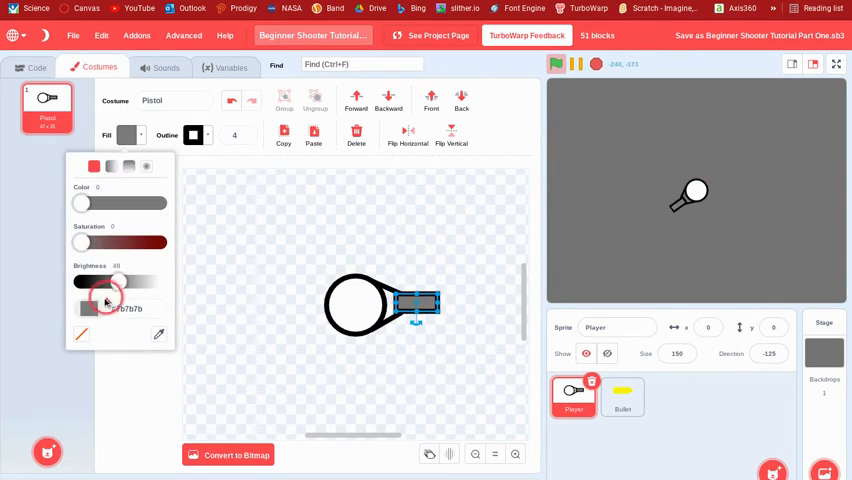
drag(117, 281, 100, 281)
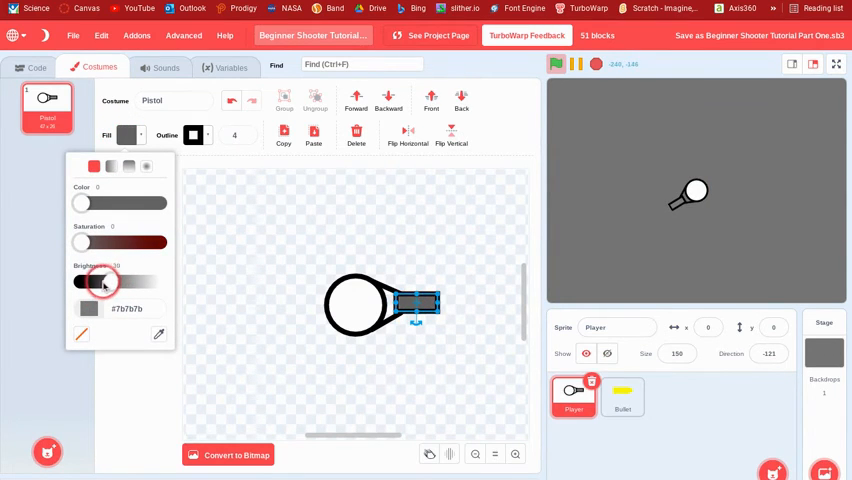
drag(103, 281, 97, 284)
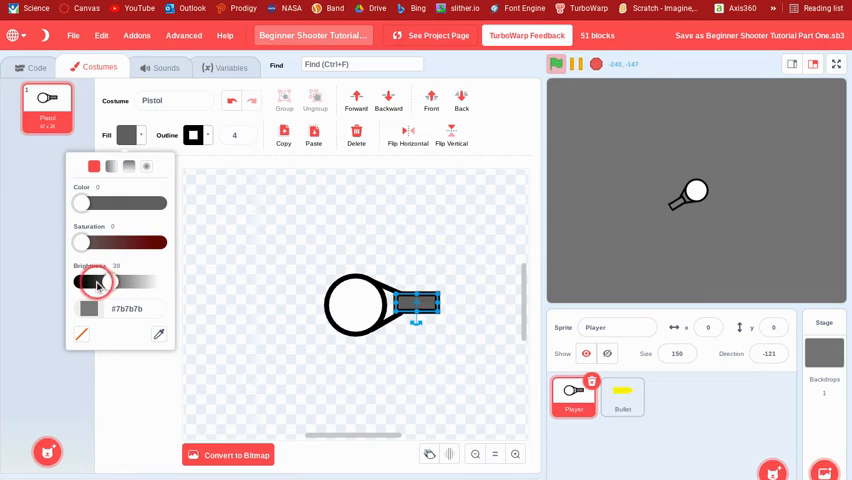
click(356, 250)
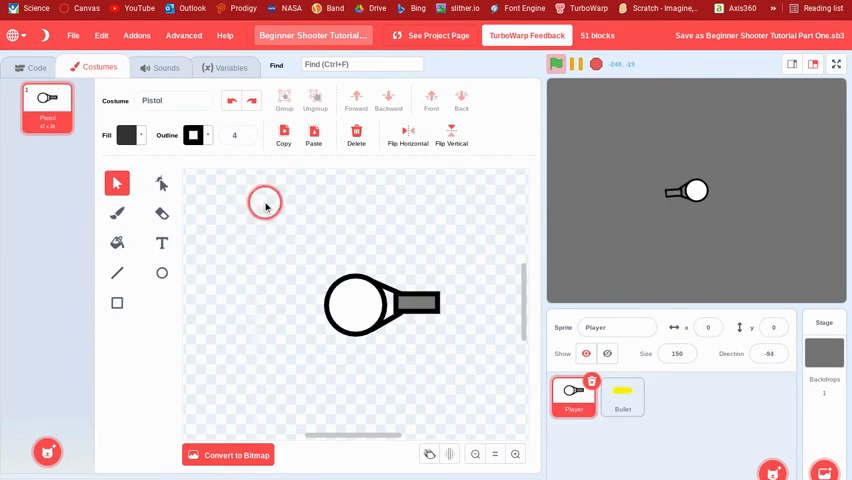
click(128, 135)
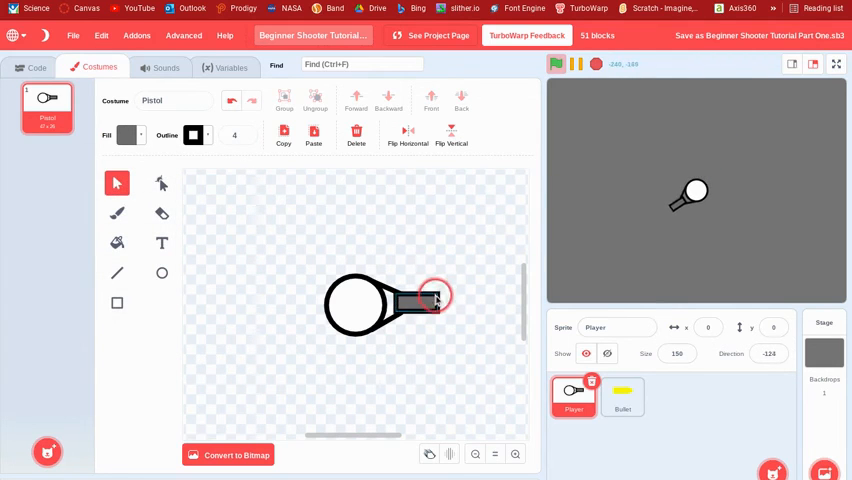
click(124, 135)
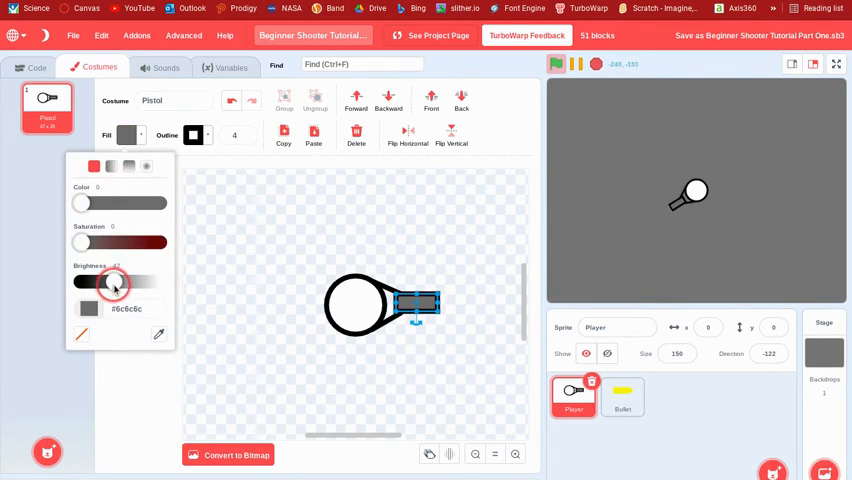
click(668, 96)
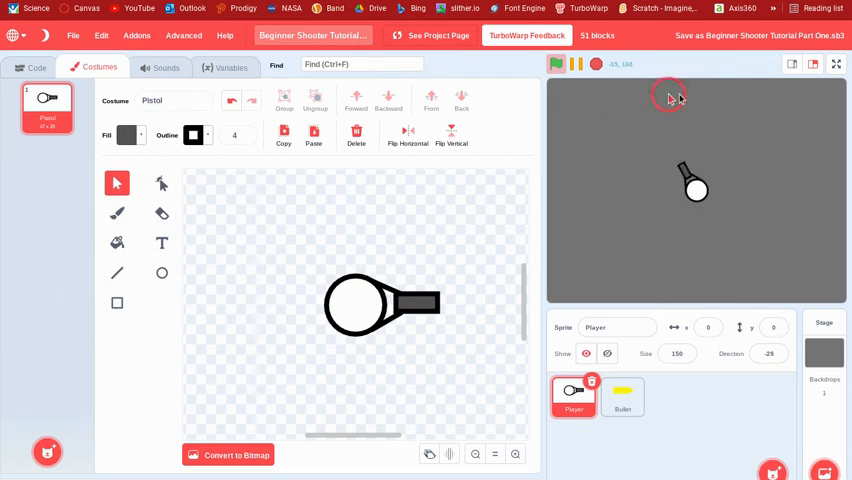
click(555, 64)
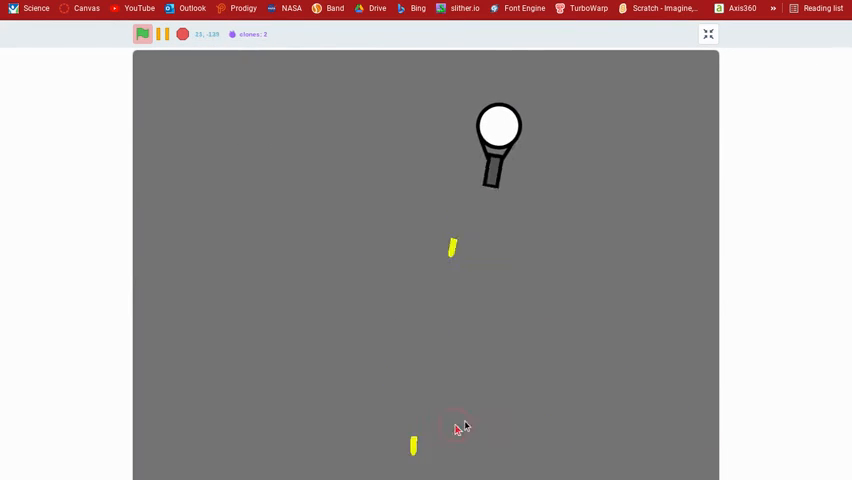
Test bullet firing on the full-screen stage, then return to the Pistol costume.
click(371, 318)
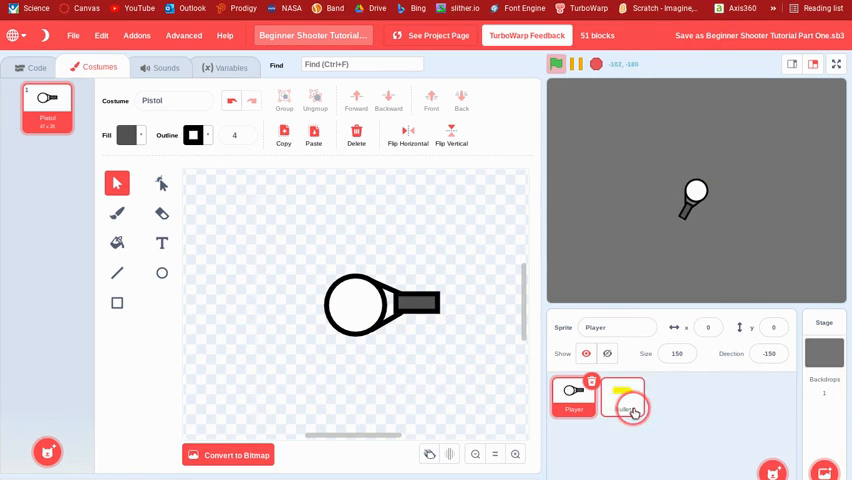
Switch back to the Player's code and test pistol aiming on the stage.
click(623, 399)
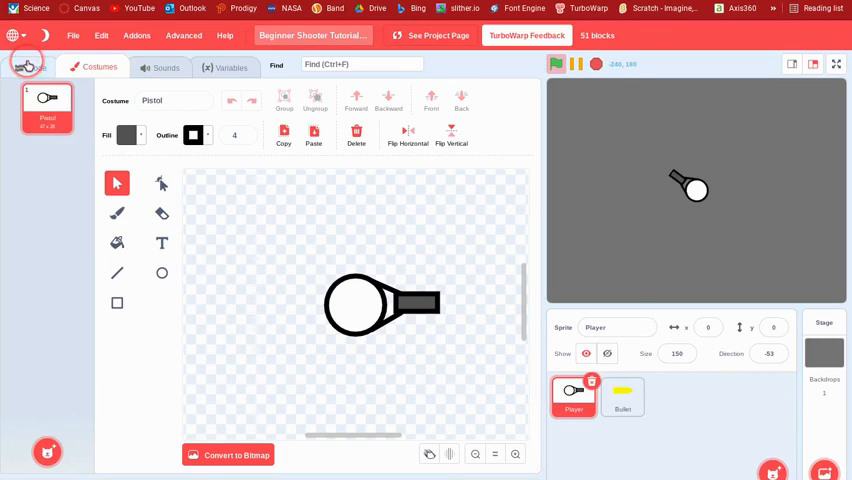
click(37, 67)
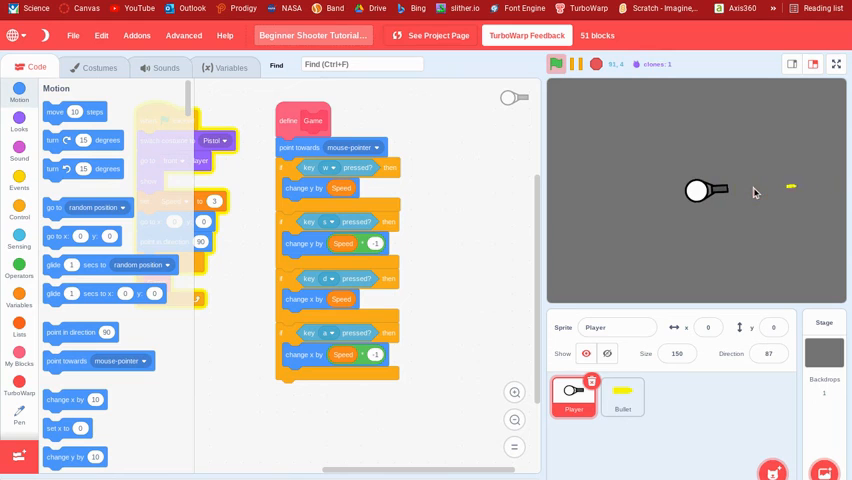
click(578, 217)
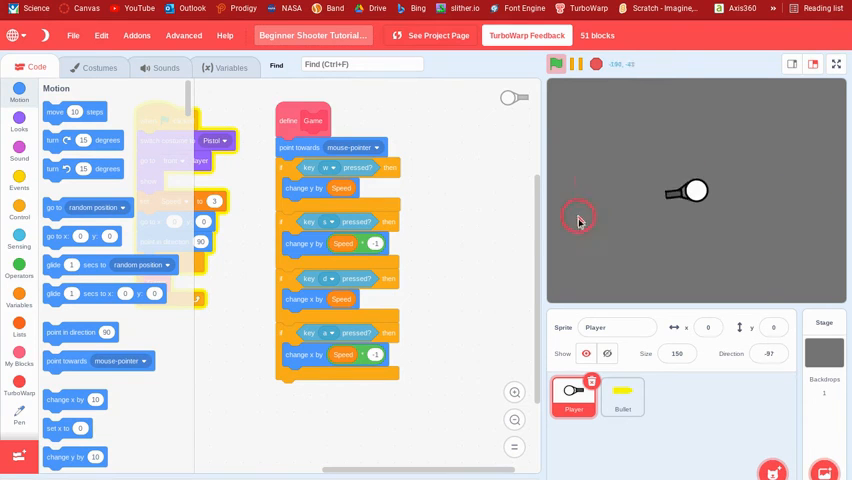
mouse_move(700, 232)
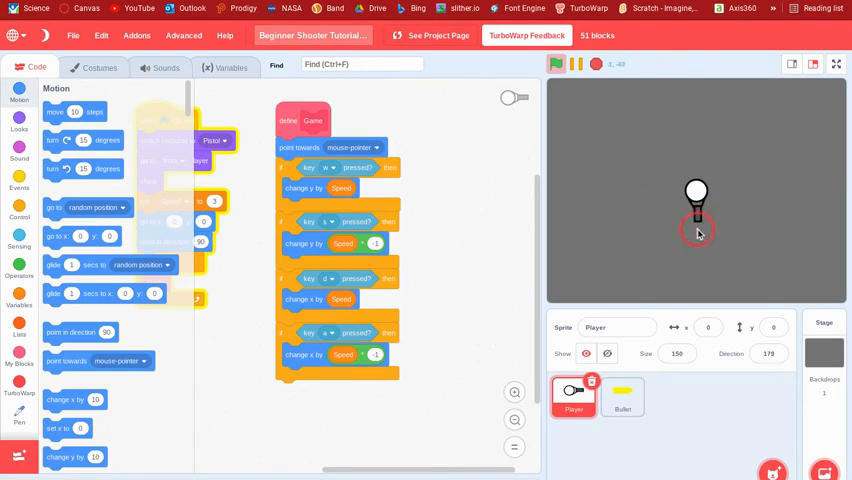
mouse_move(693, 217)
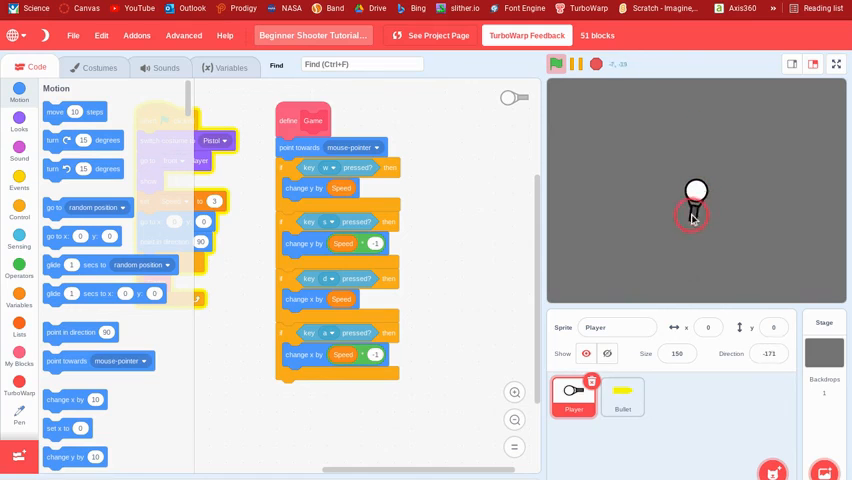